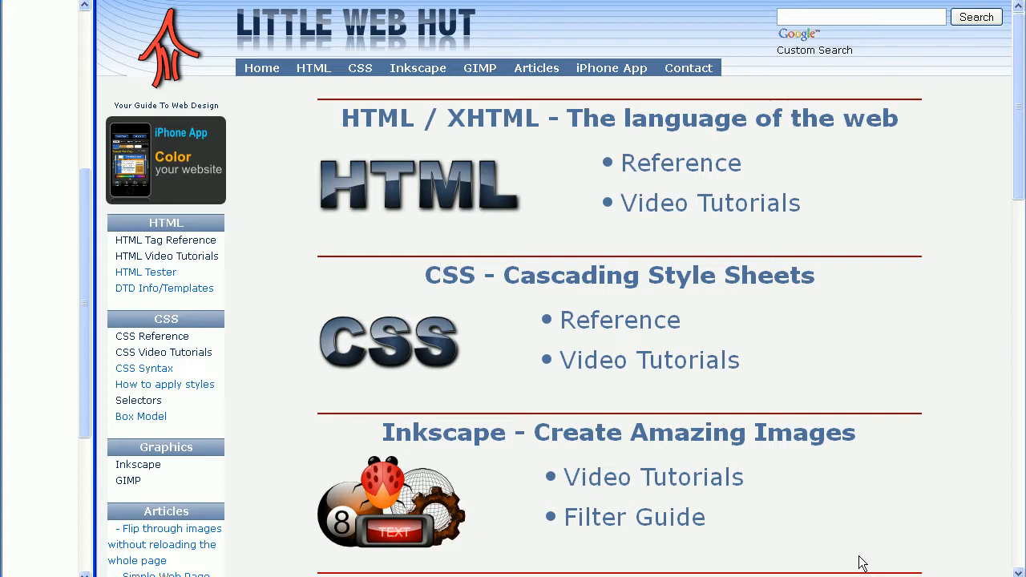
mouse_move(360, 67)
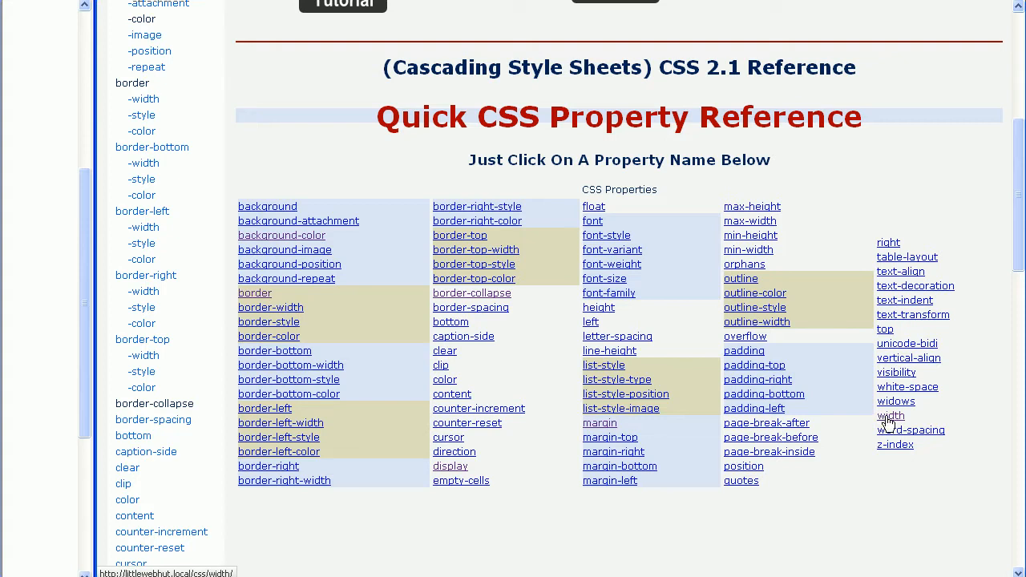
Open the CSS width property reference page from the reference list
left_click(892, 415)
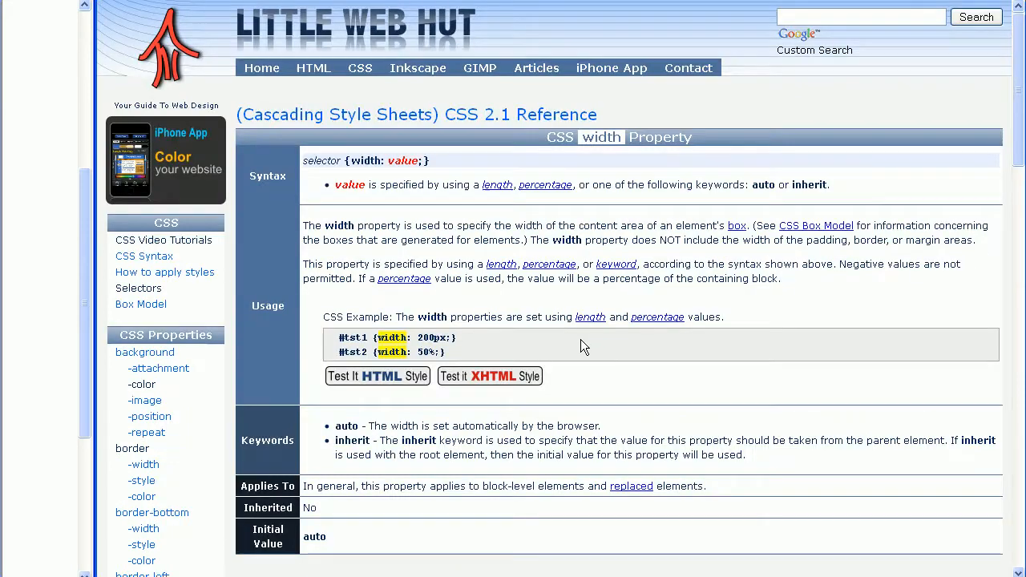
mouse_move(537, 376)
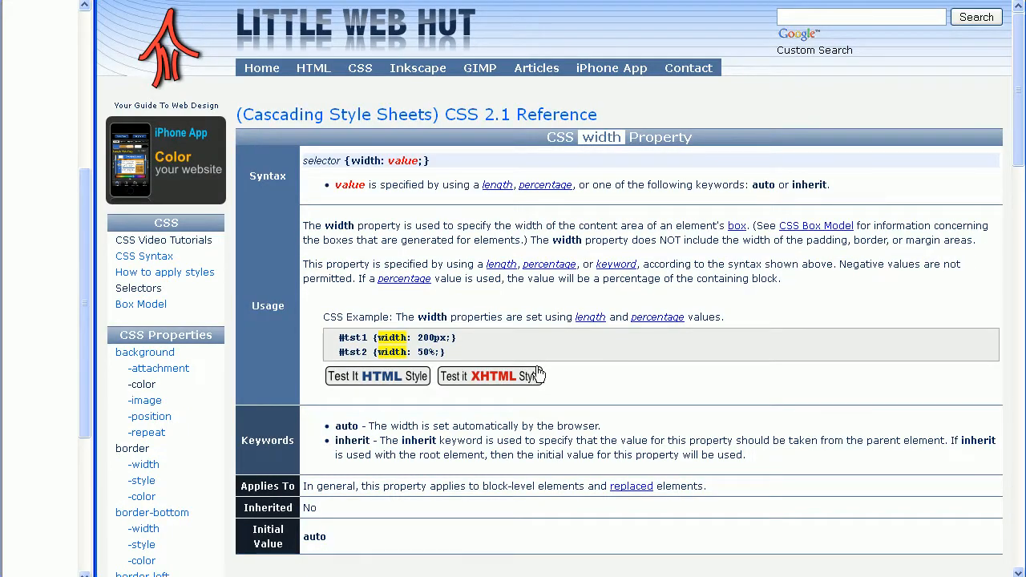
Load the width example into the code tester and delete the id="tst1" and id="tst2" attributes
left_click(491, 376)
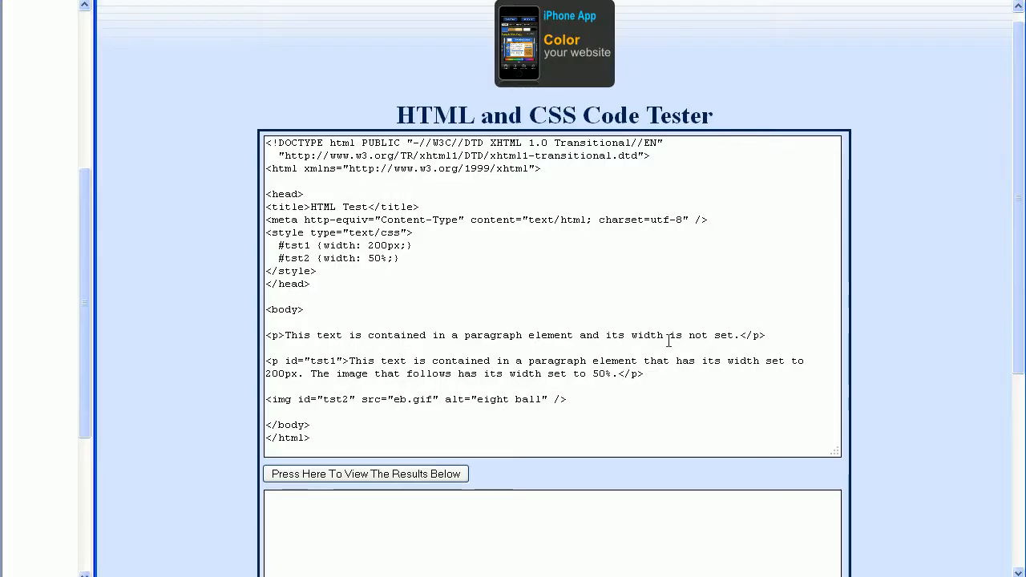
mouse_move(918, 319)
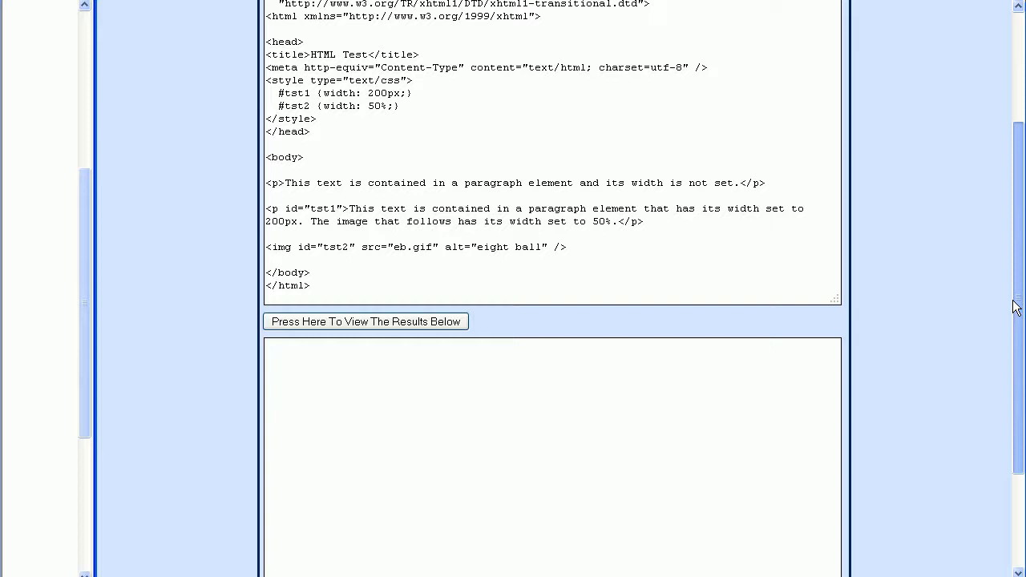
scroll("up", 3)
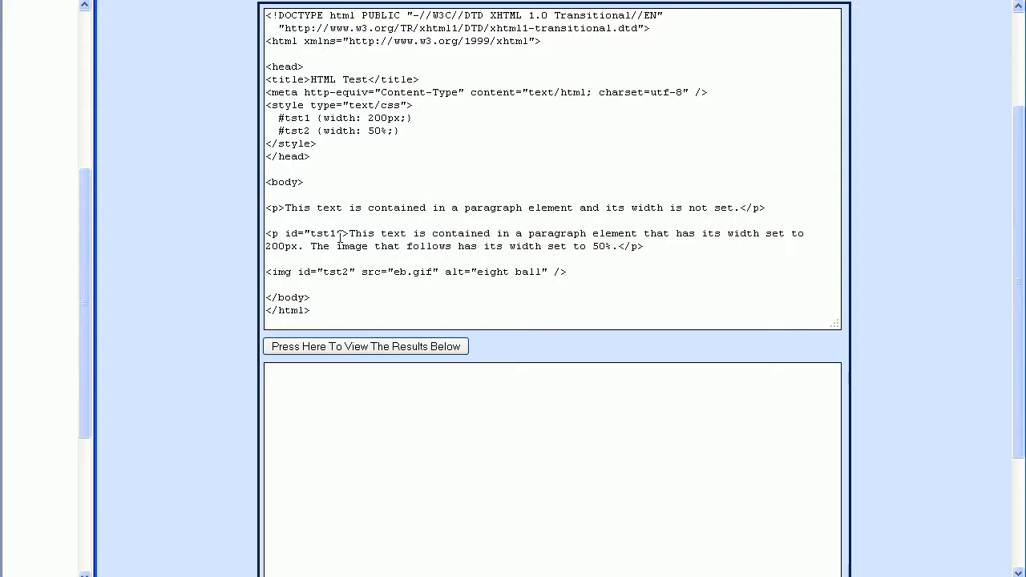
double_click(331, 235)
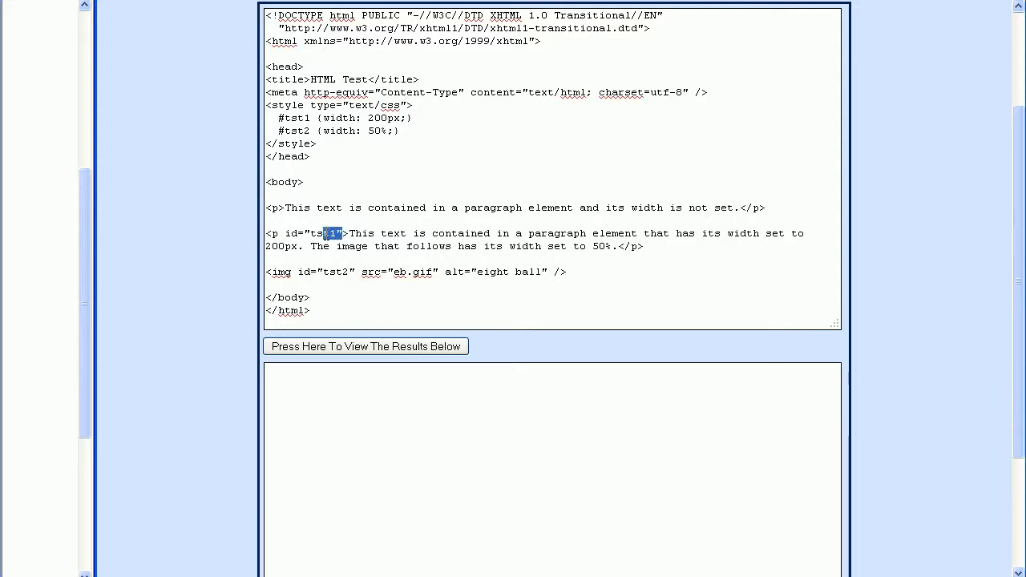
left_click_drag(335, 234, 285, 234)
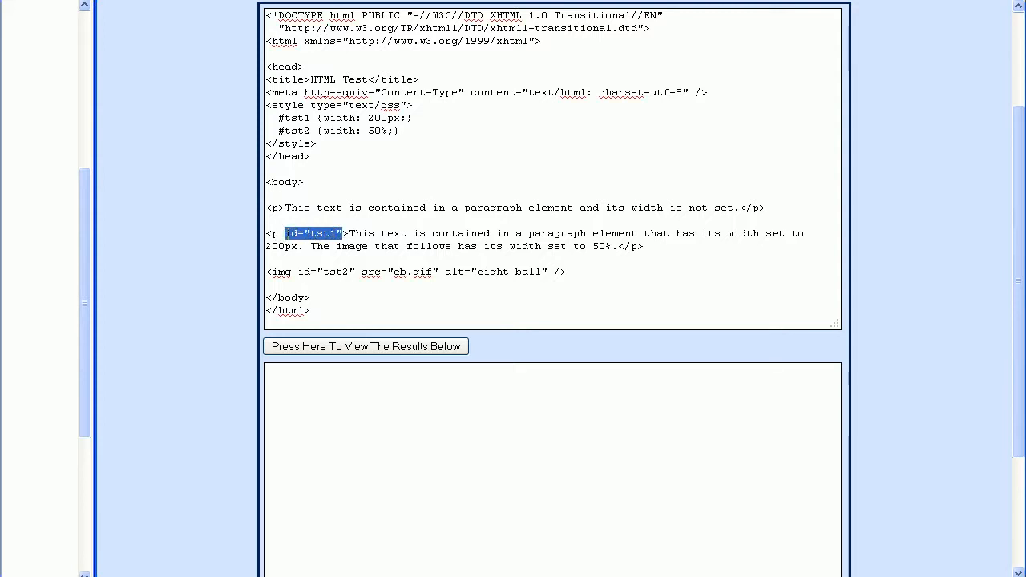
key("Delete")
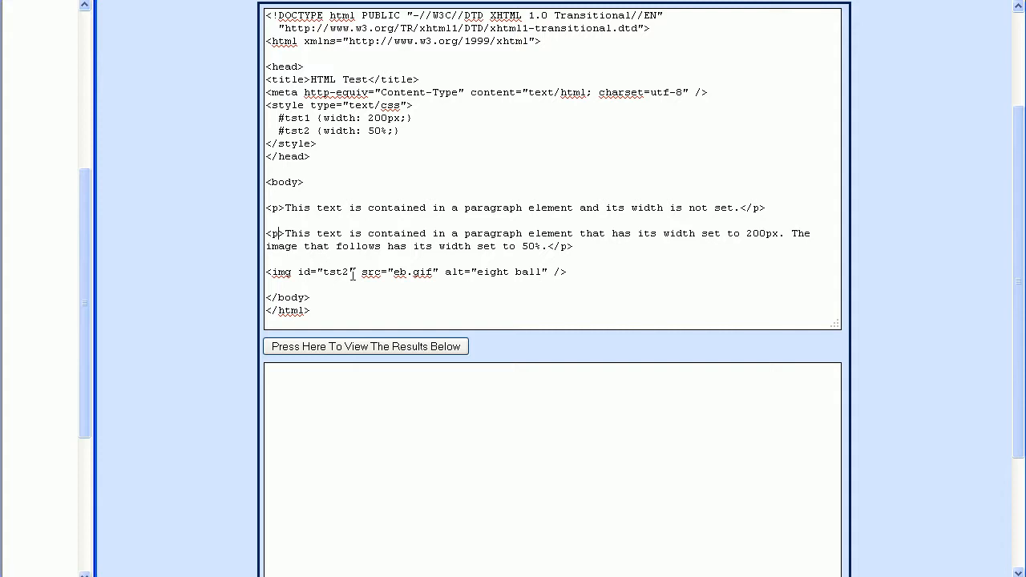
double_click(324, 272)
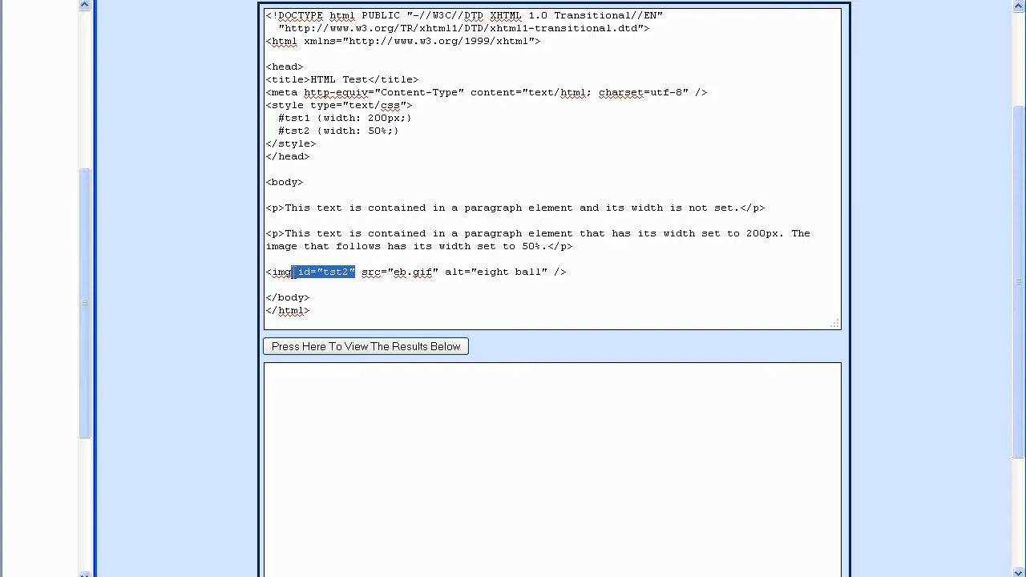
key("Delete")
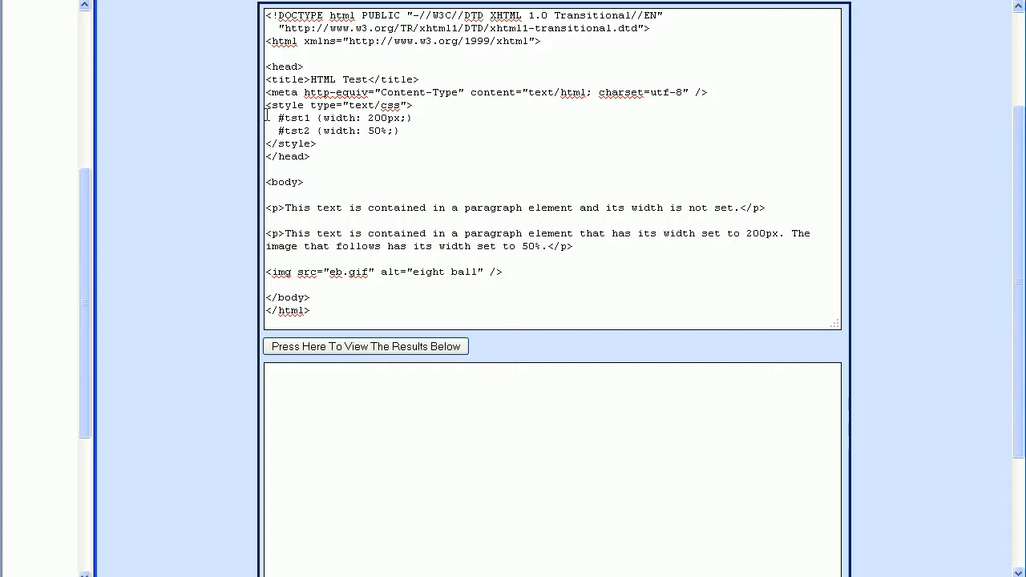
Delete the #tst1 and #tst2 width rules, leaving an empty style block
left_click_drag(266, 118, 398, 131)
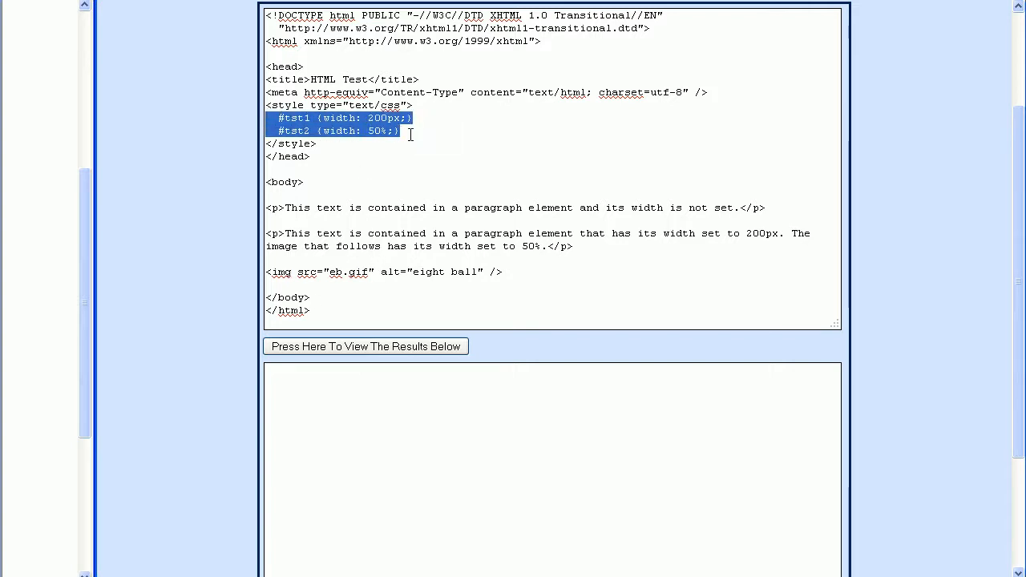
key("Delete")
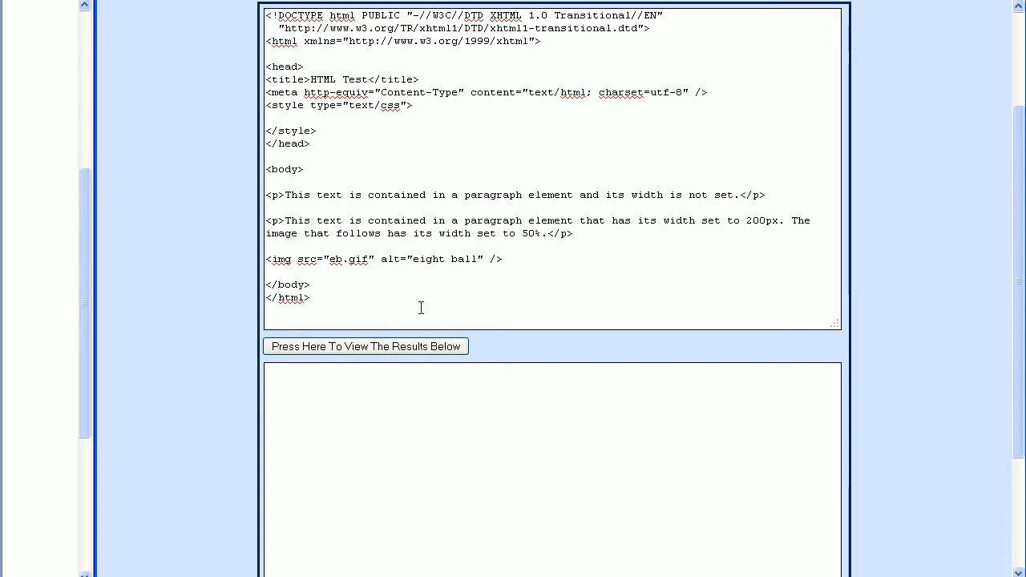
Render the stripped example so both paragraphs and the eight-ball image appear unstyled
left_click(365, 346)
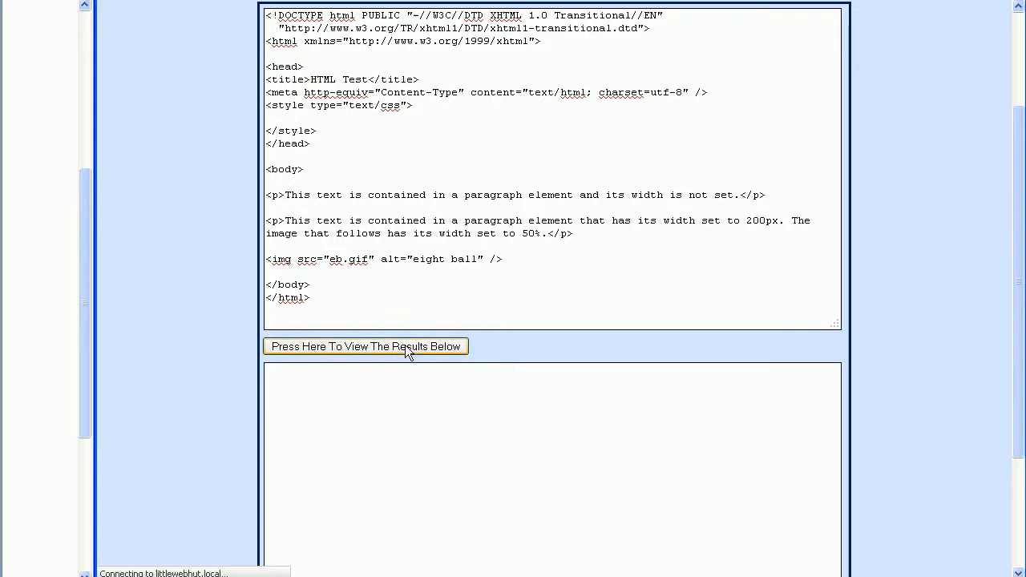
left_click(366, 346)
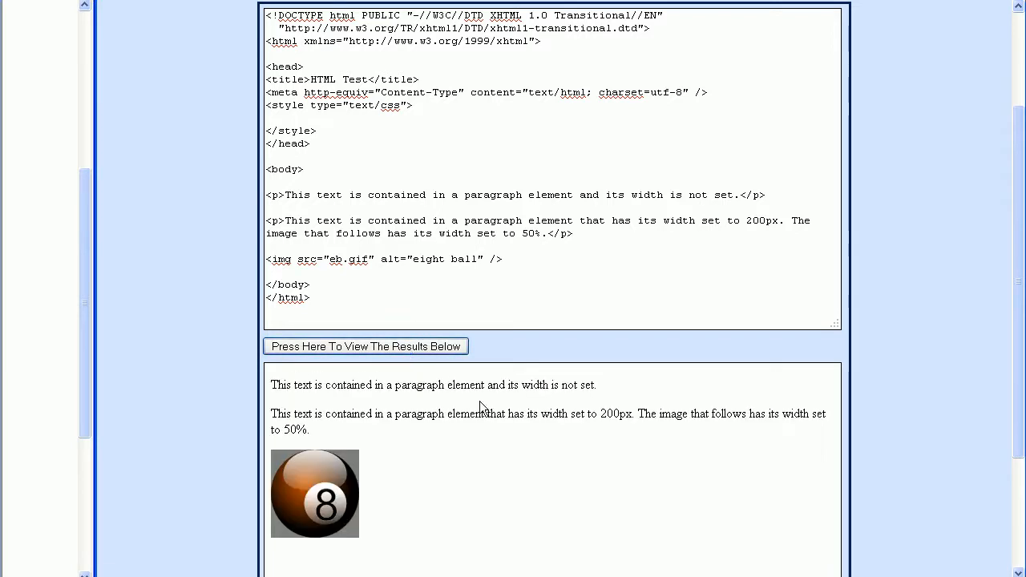
mouse_move(308, 498)
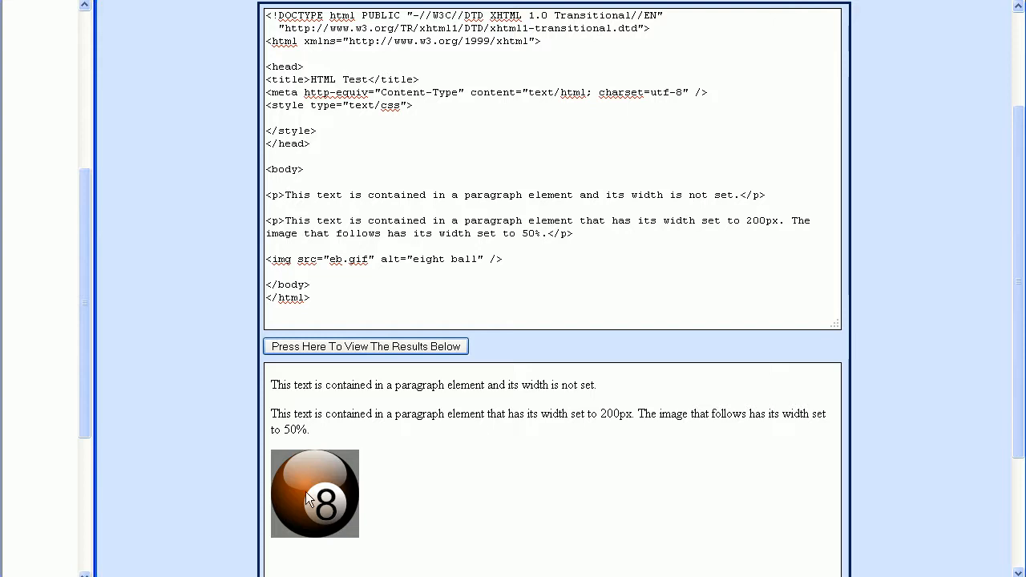
mouse_move(311, 491)
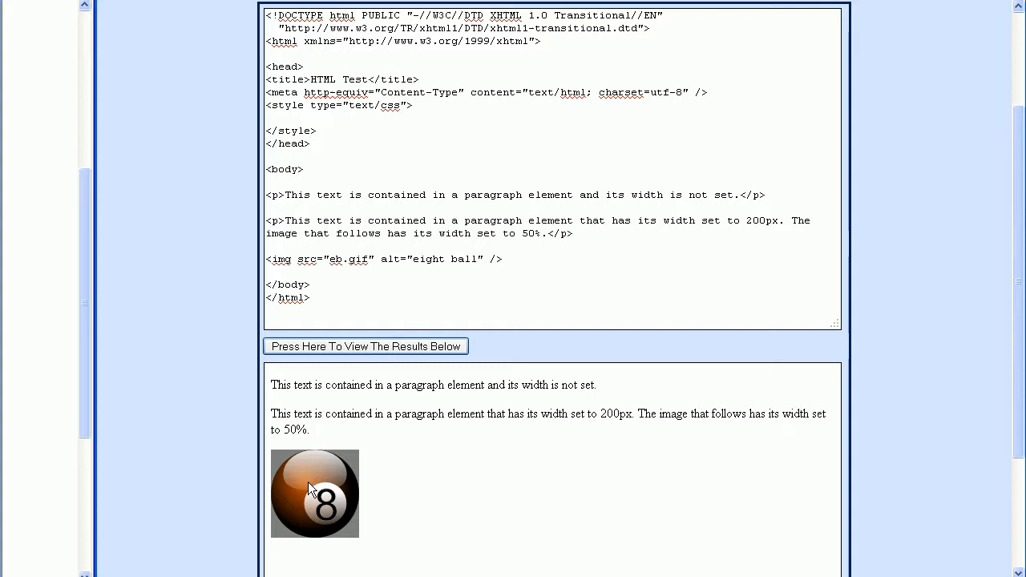
mouse_move(268, 192)
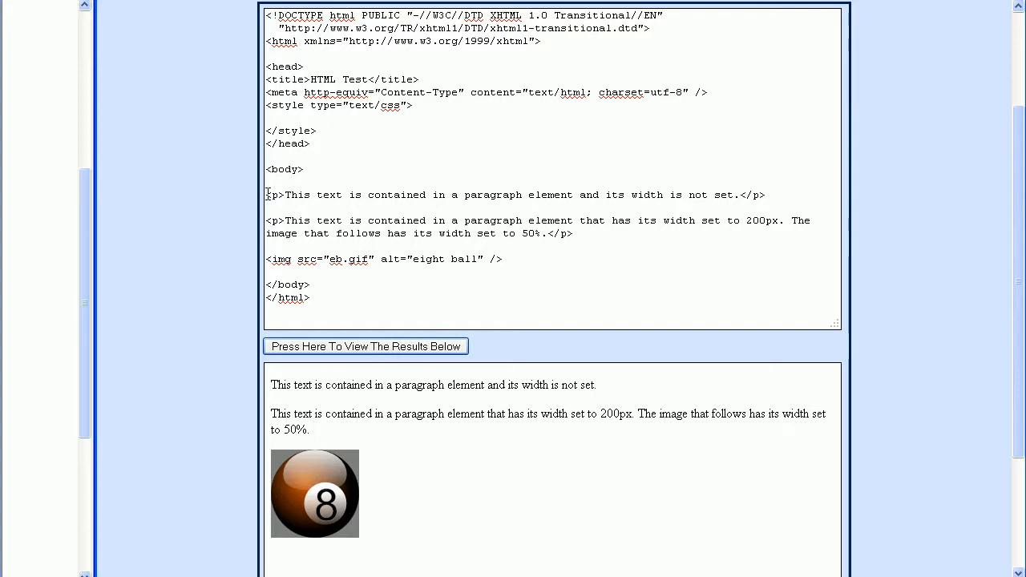
mouse_move(302, 116)
type("p {b")
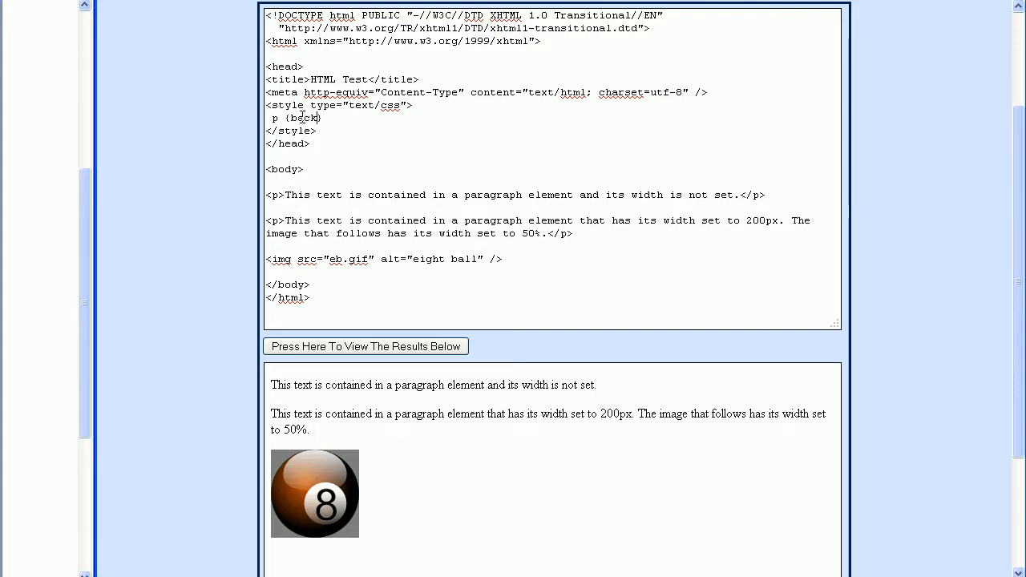
type("ackground-color:yel")
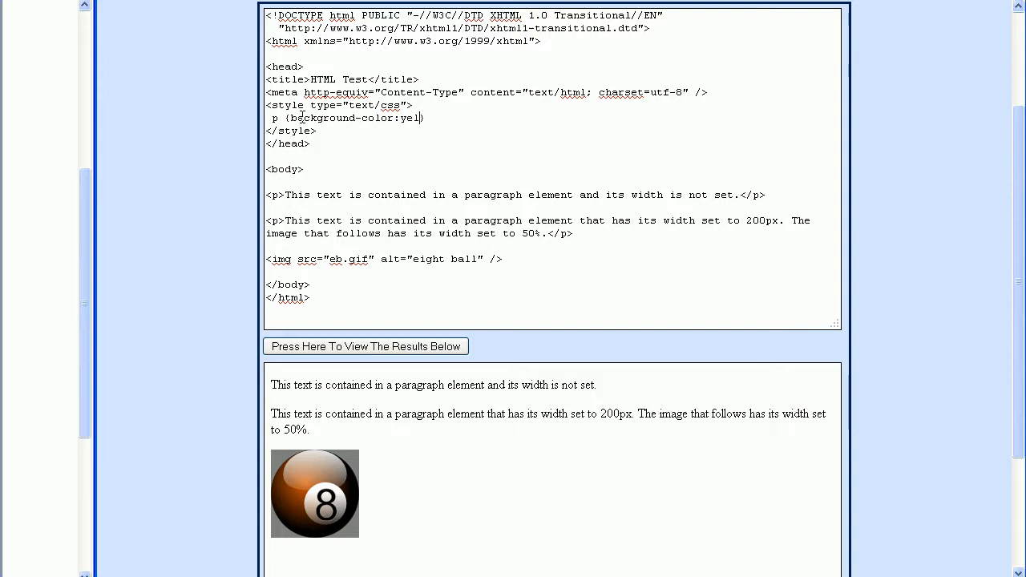
type("low;}")
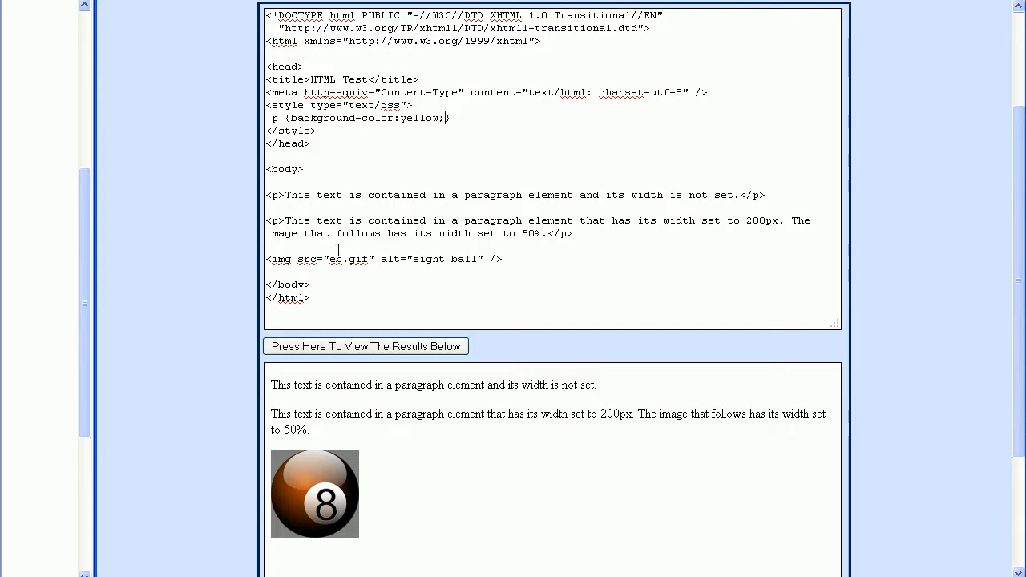
left_click(366, 346)
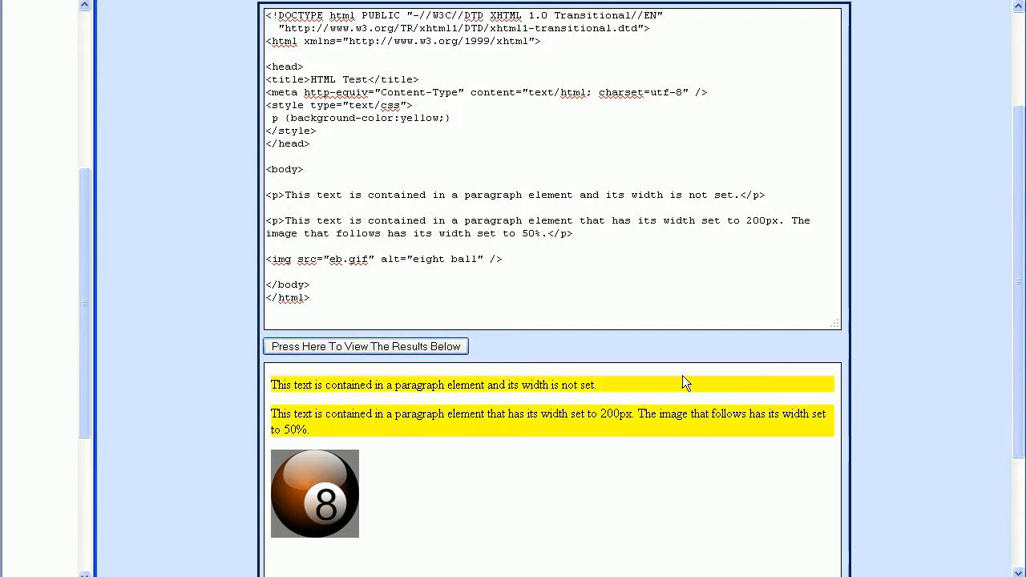
mouse_move(658, 385)
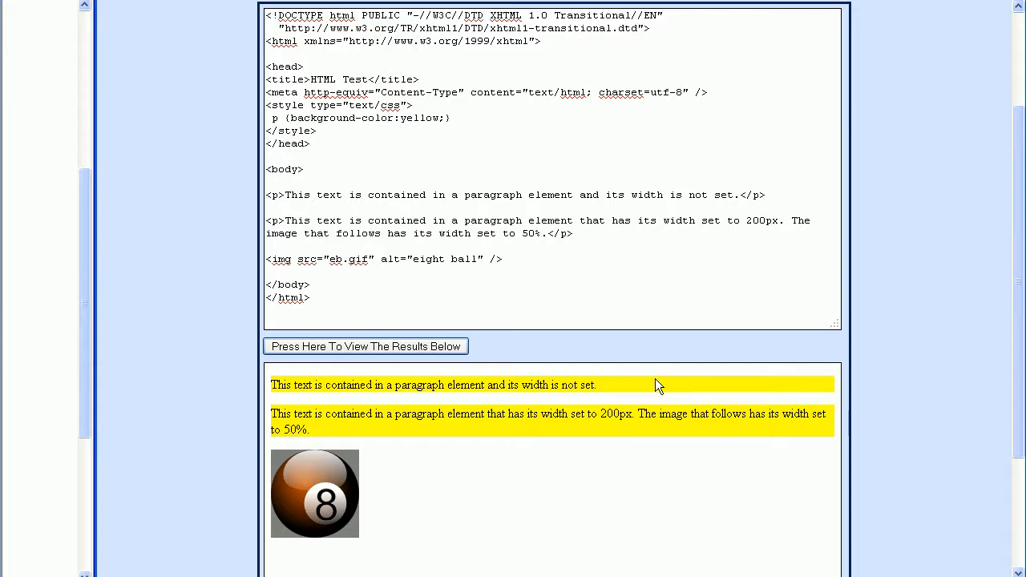
mouse_move(753, 391)
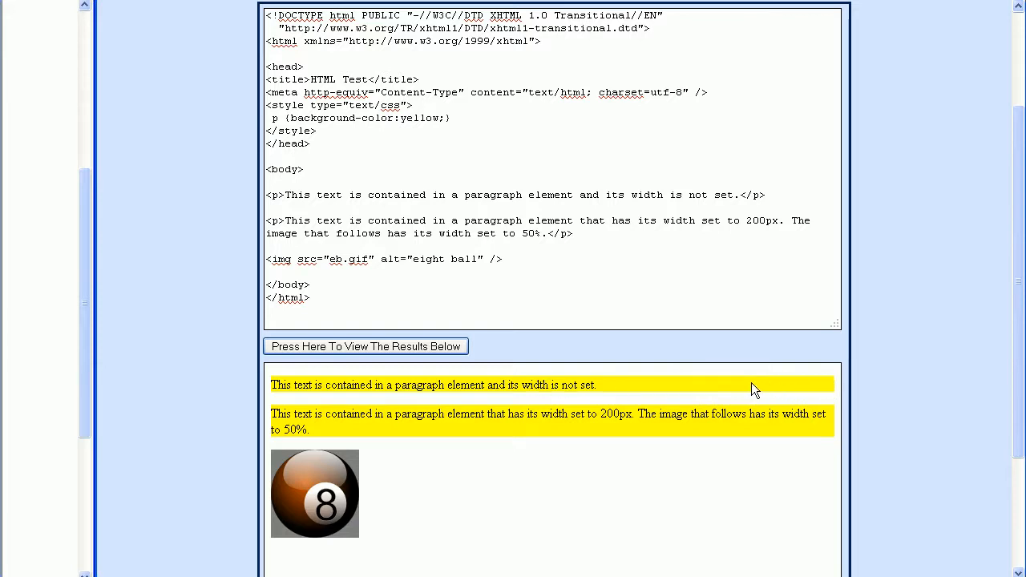
mouse_move(737, 391)
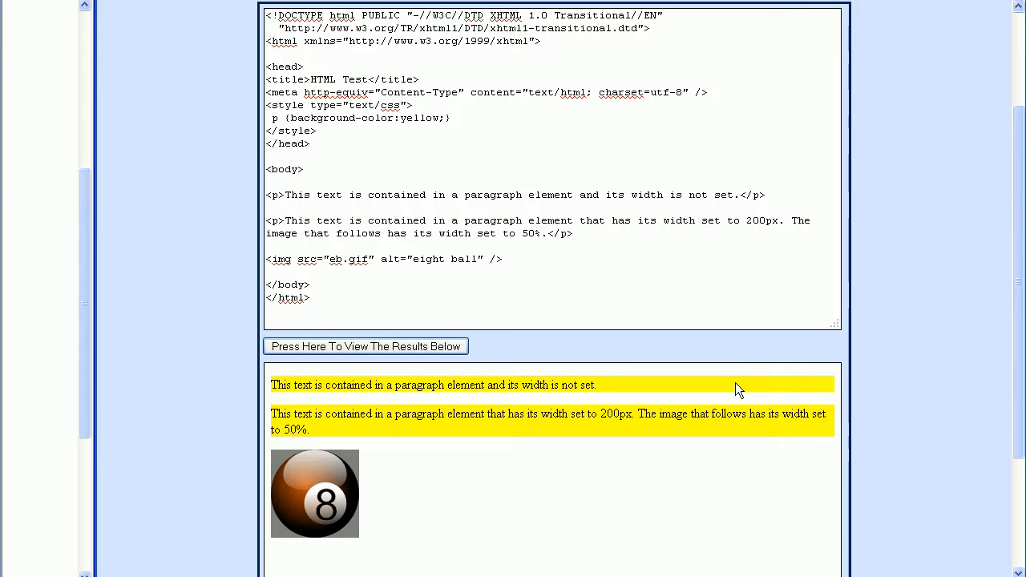
mouse_move(717, 394)
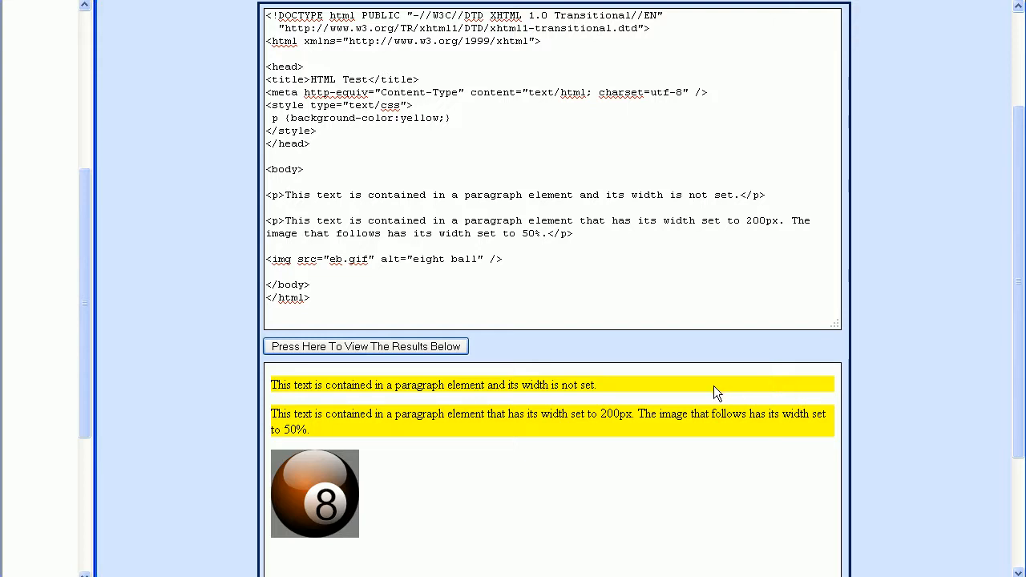
mouse_move(578, 303)
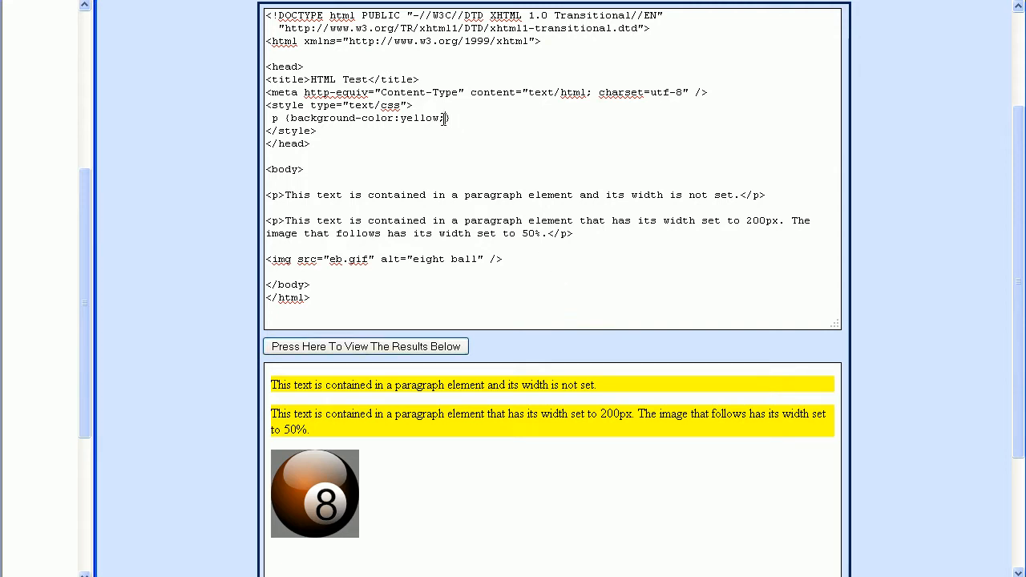
Add text-align:center to the p rule and render the centered paragraph text
type("; text-align:")
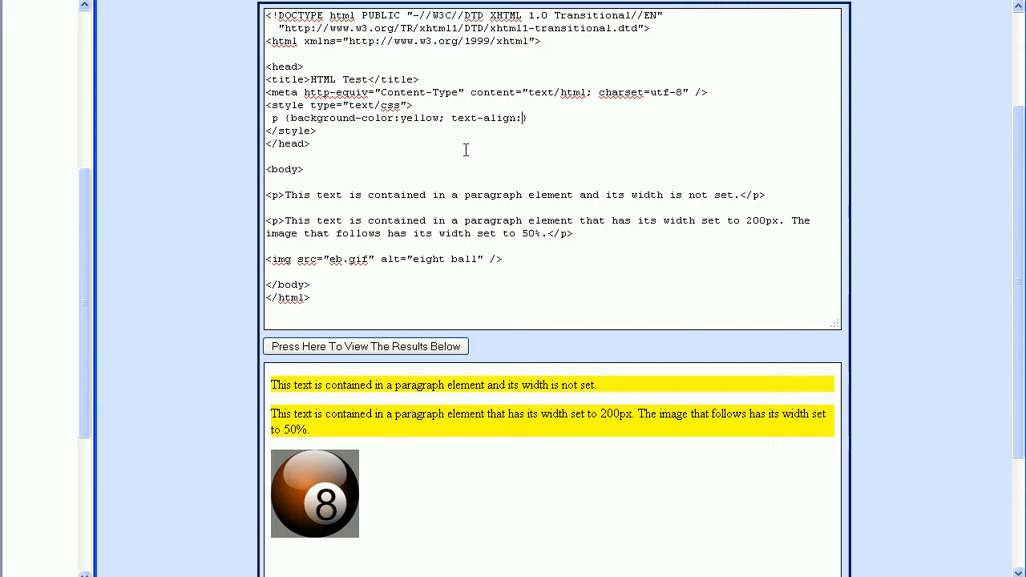
type("center;")
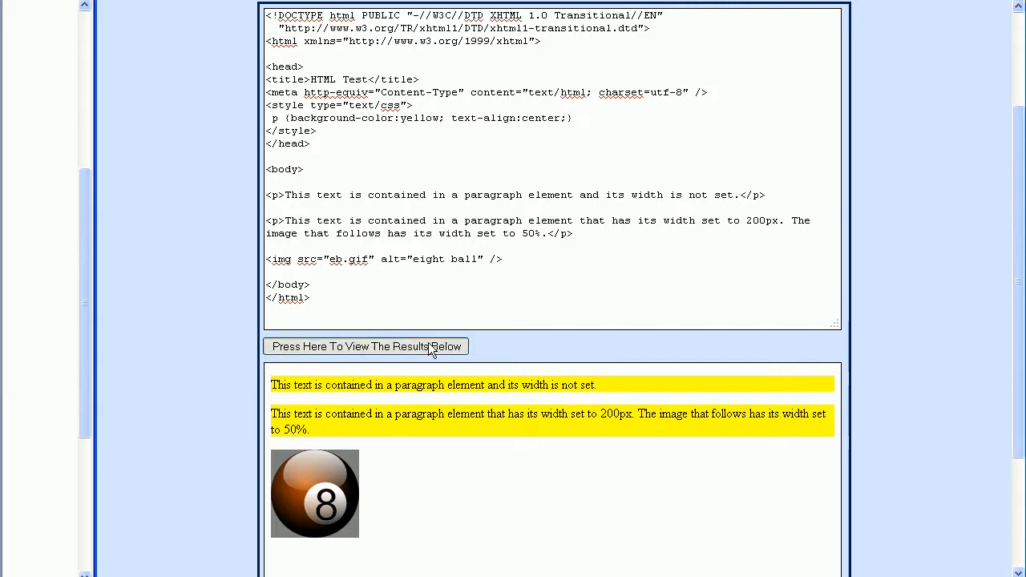
left_click(365, 347)
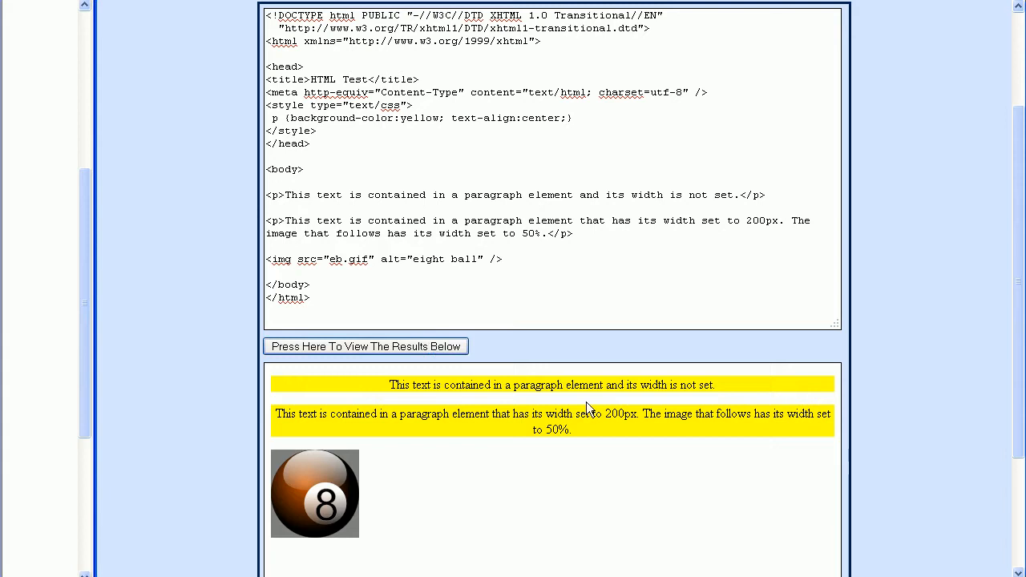
mouse_move(599, 227)
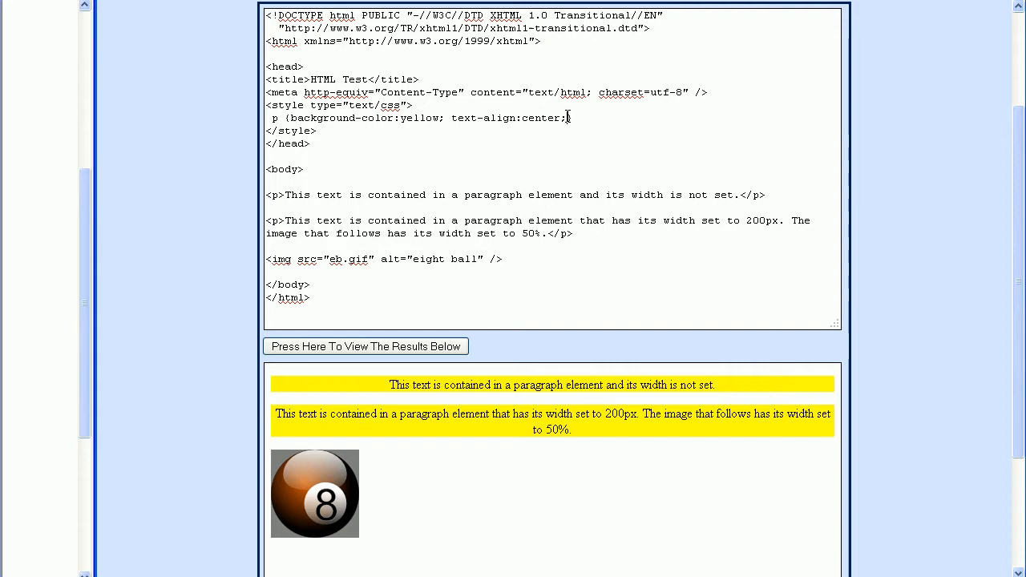
Add width:250px to the p rule and render the narrowed yellow paragraphs
type("width:")
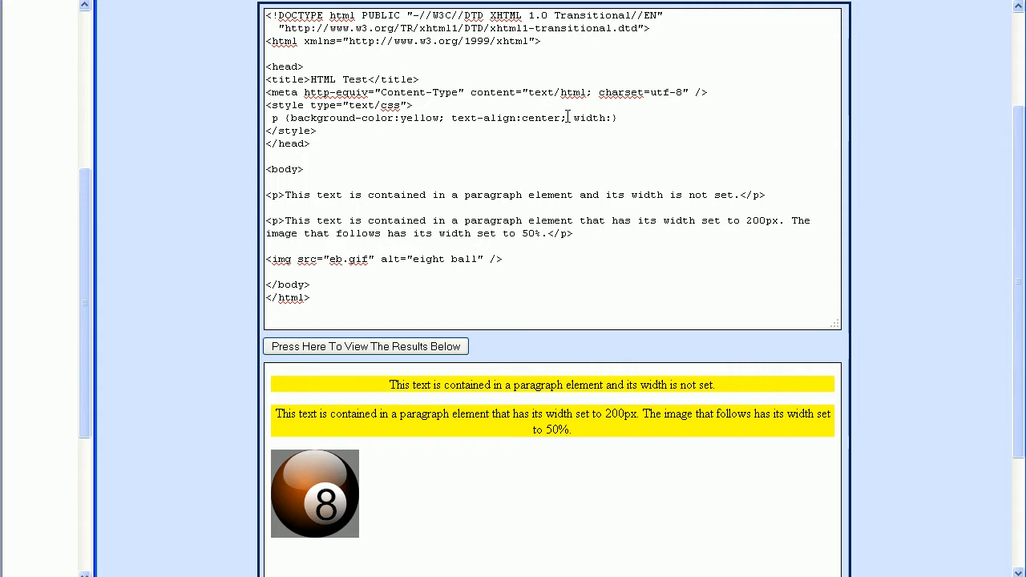
type("250px;")
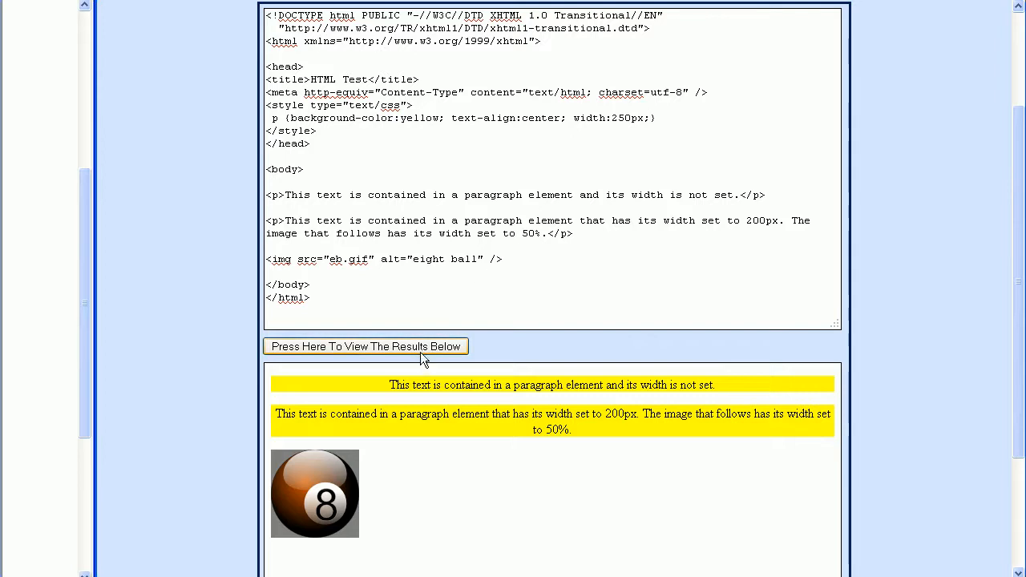
left_click(366, 347)
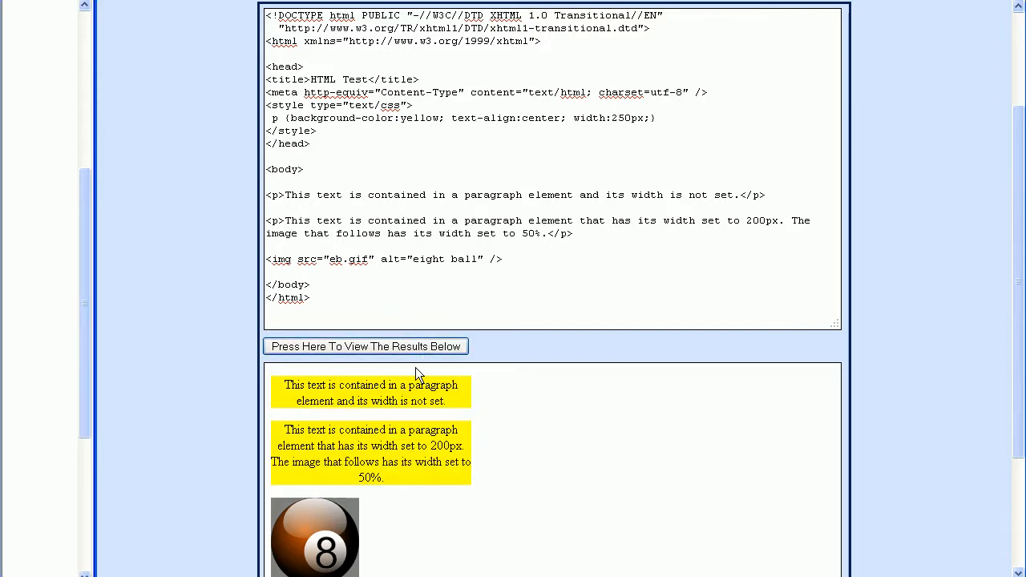
mouse_move(279, 395)
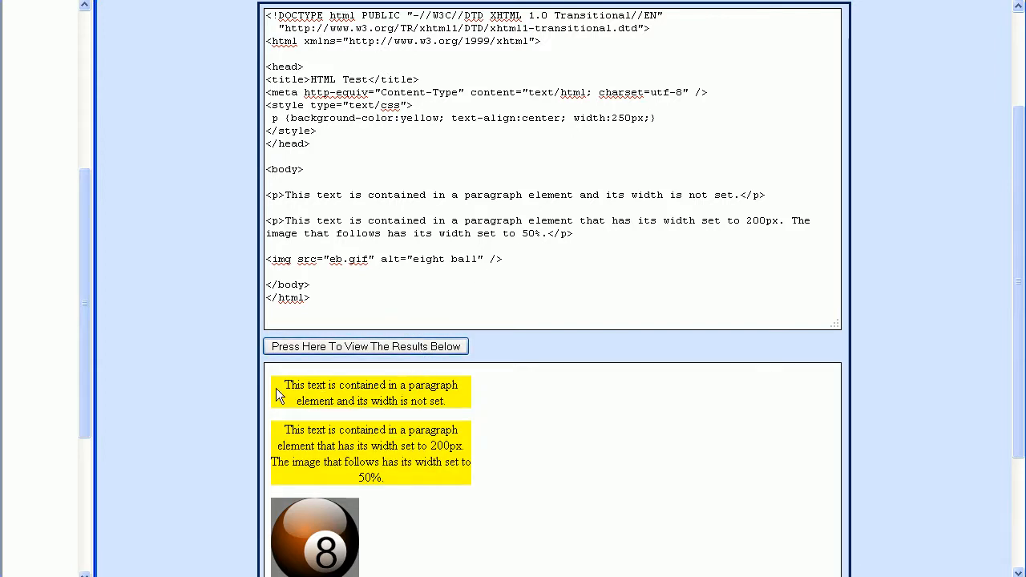
mouse_move(289, 390)
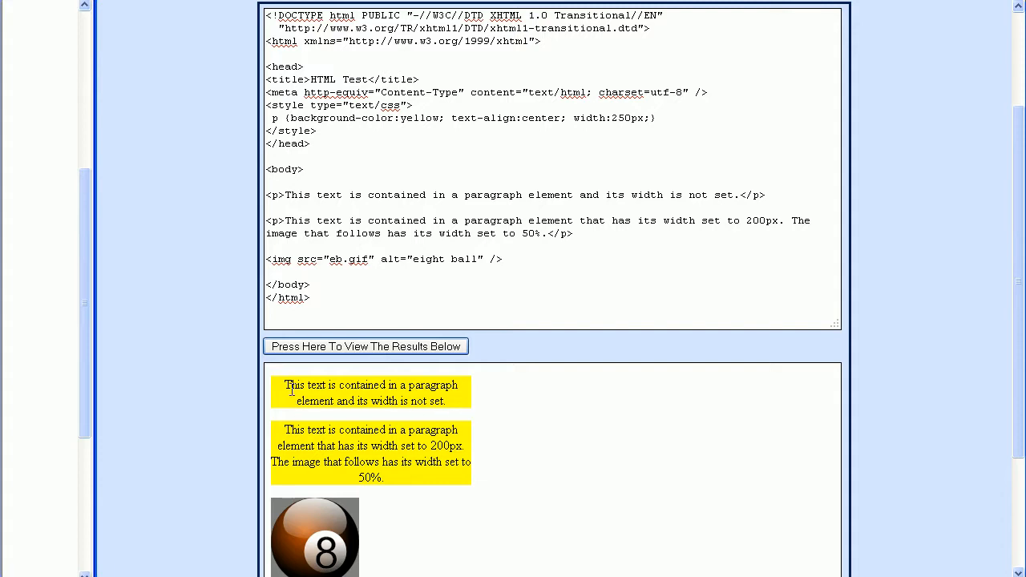
mouse_move(433, 402)
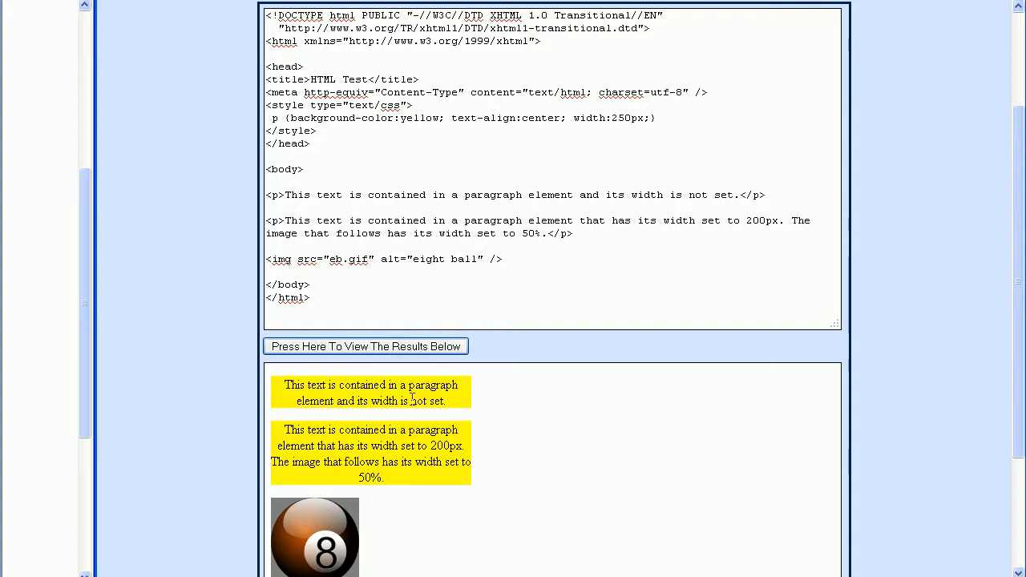
mouse_move(592, 407)
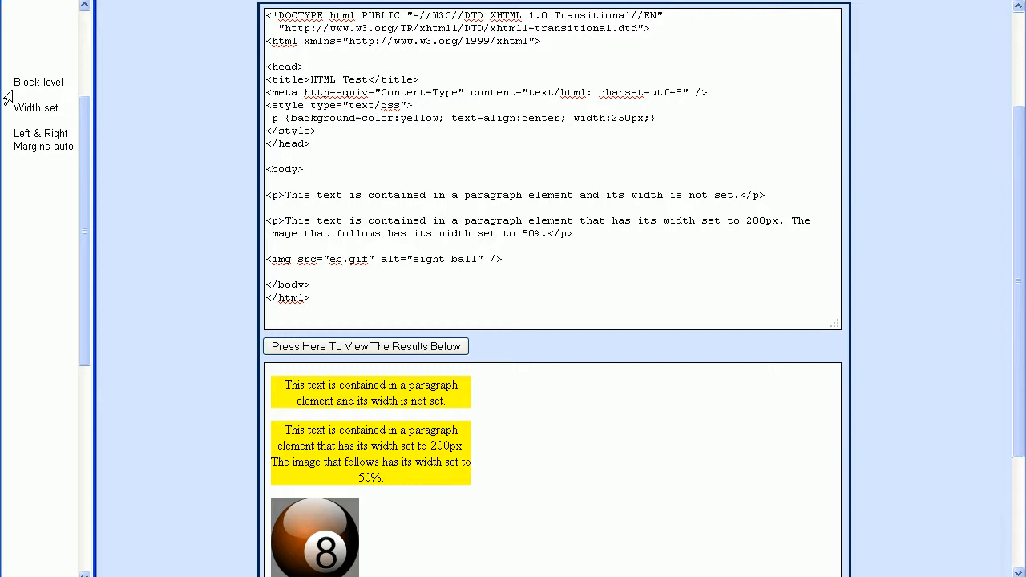
mouse_move(35, 92)
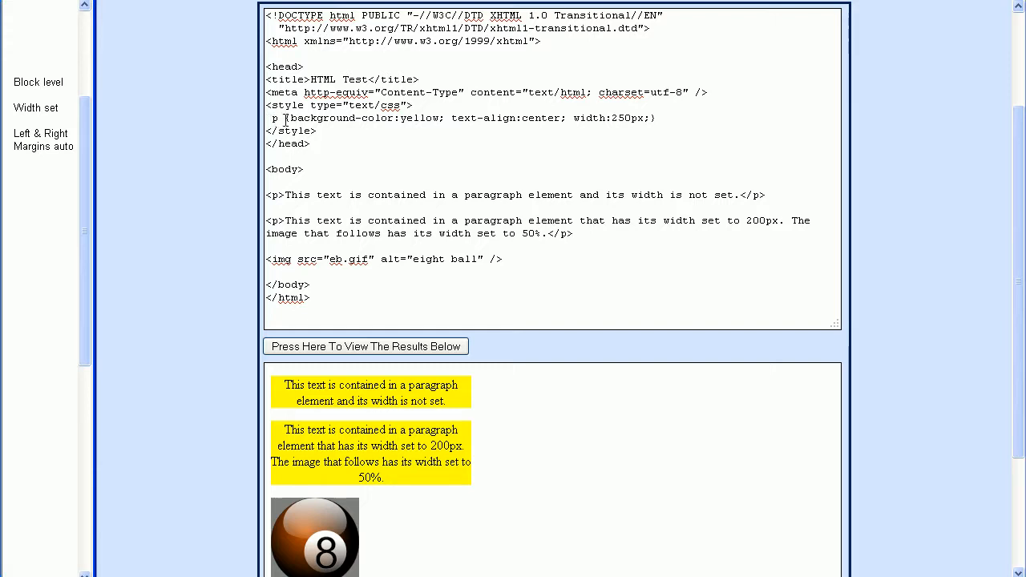
mouse_move(41, 119)
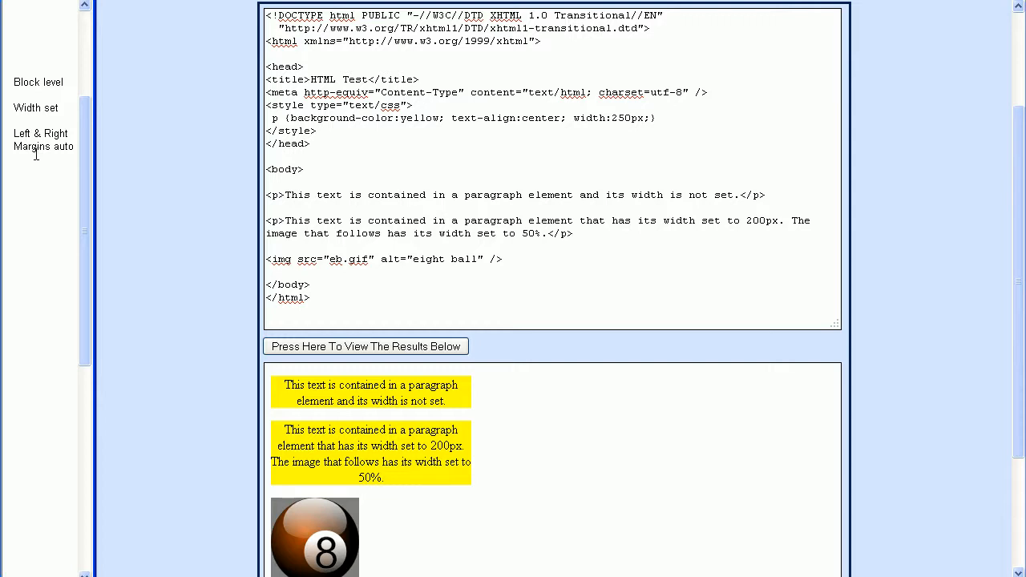
mouse_move(207, 148)
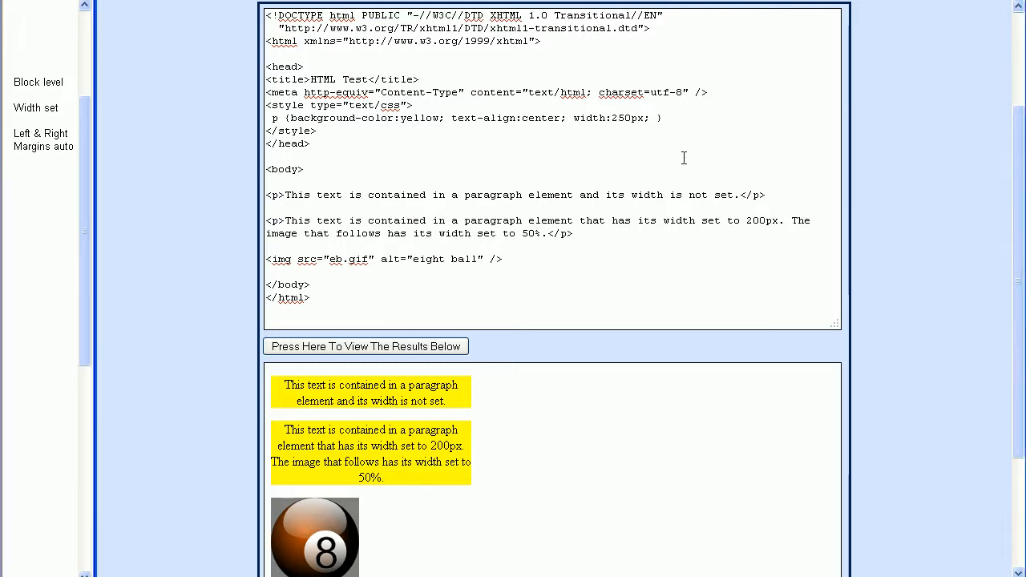
Add margin-left:auto and margin-right:auto to the p rule, render, and highlight text-align:center
type("margin-")
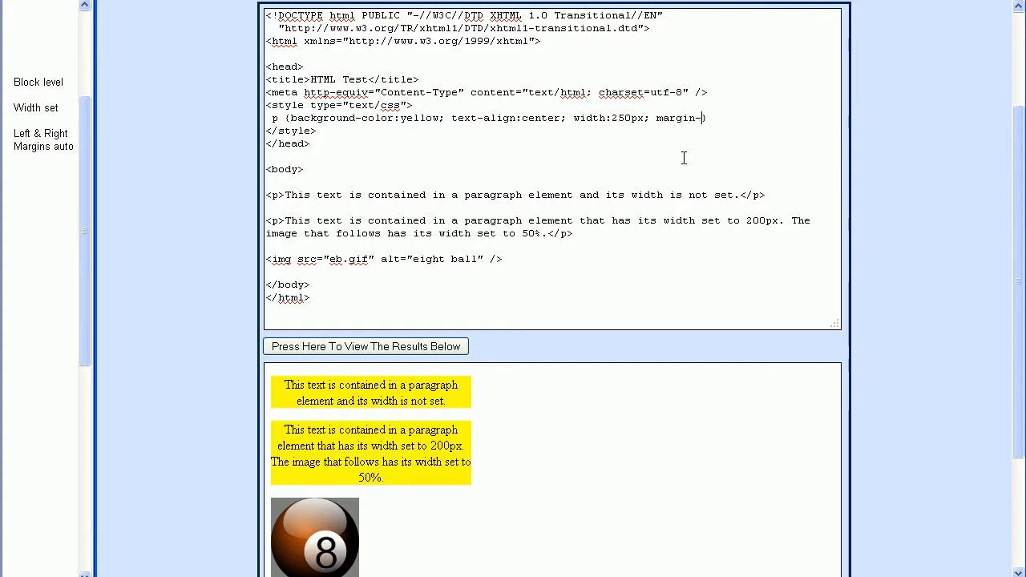
type("left:auto;")
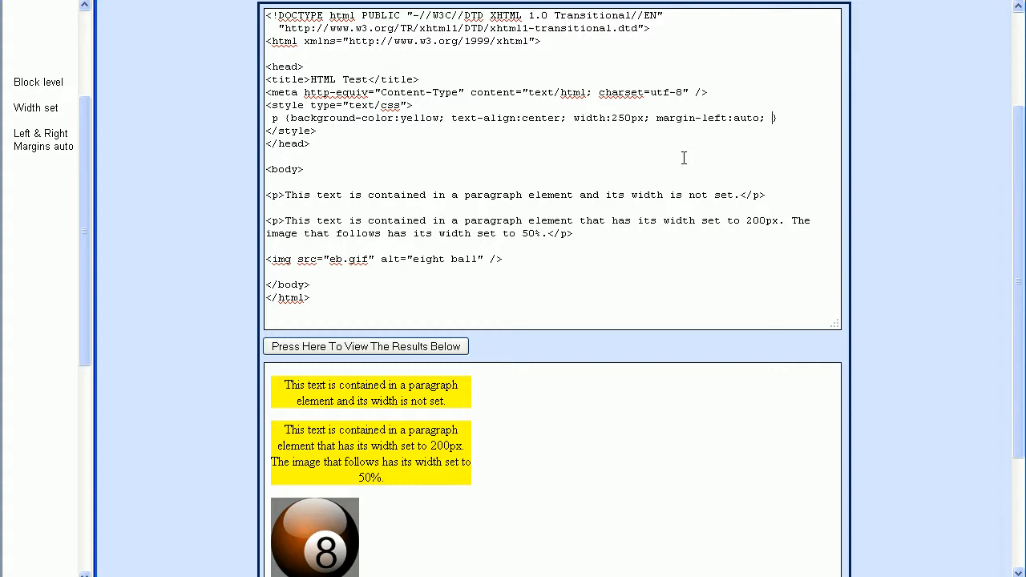
type("margin-right:a")
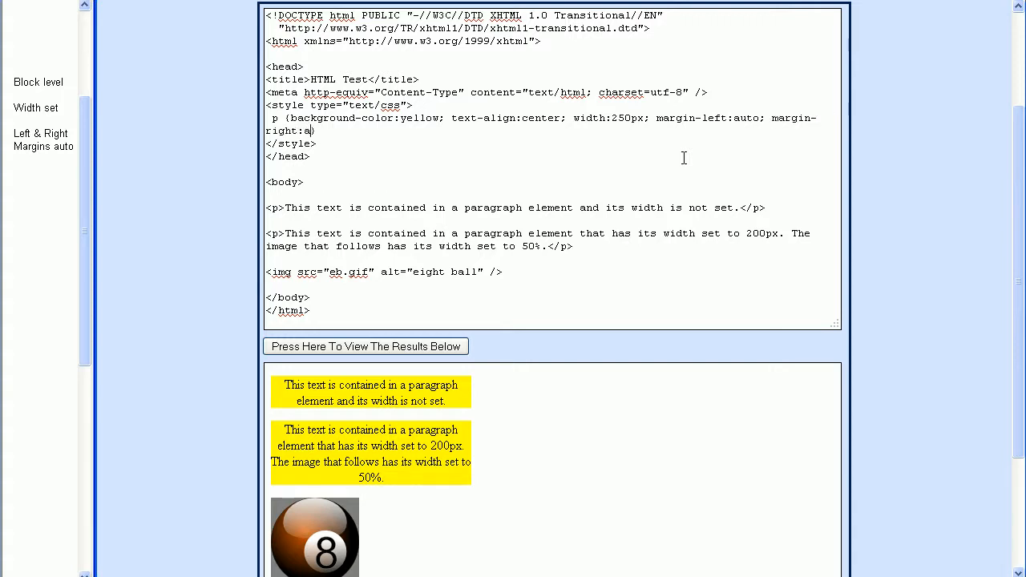
type("uto;")
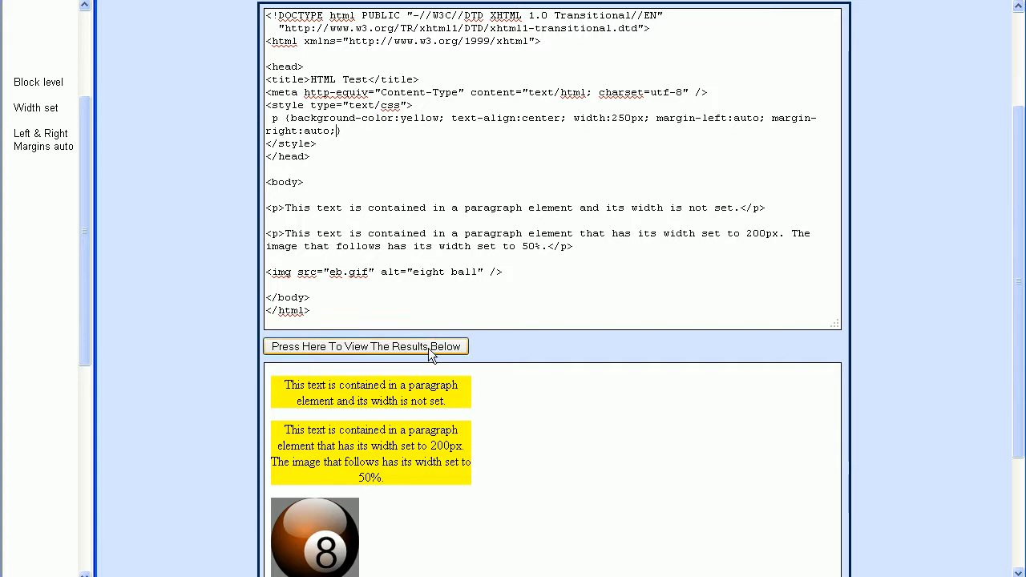
left_click(366, 347)
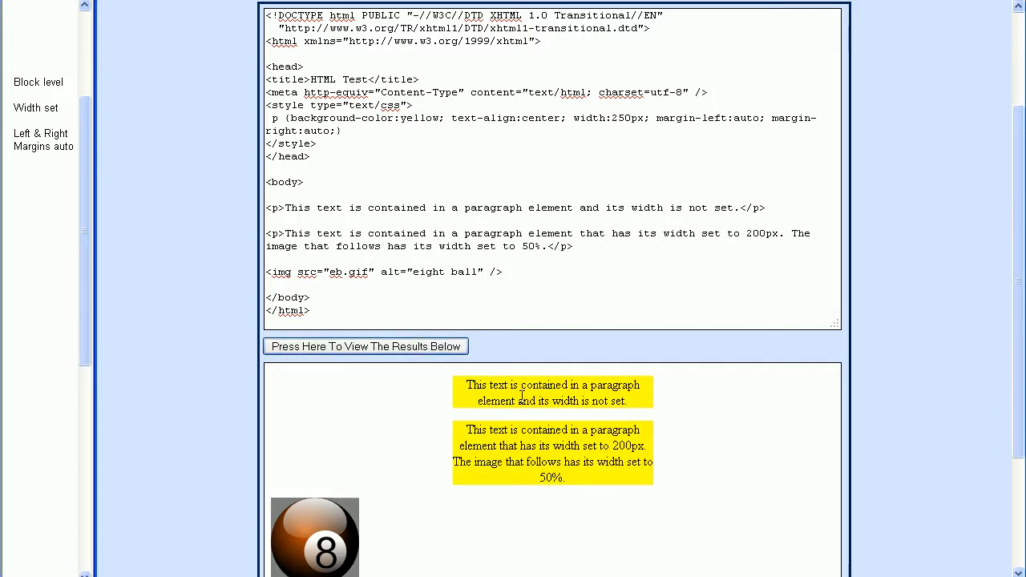
left_click_drag(452, 119, 342, 132)
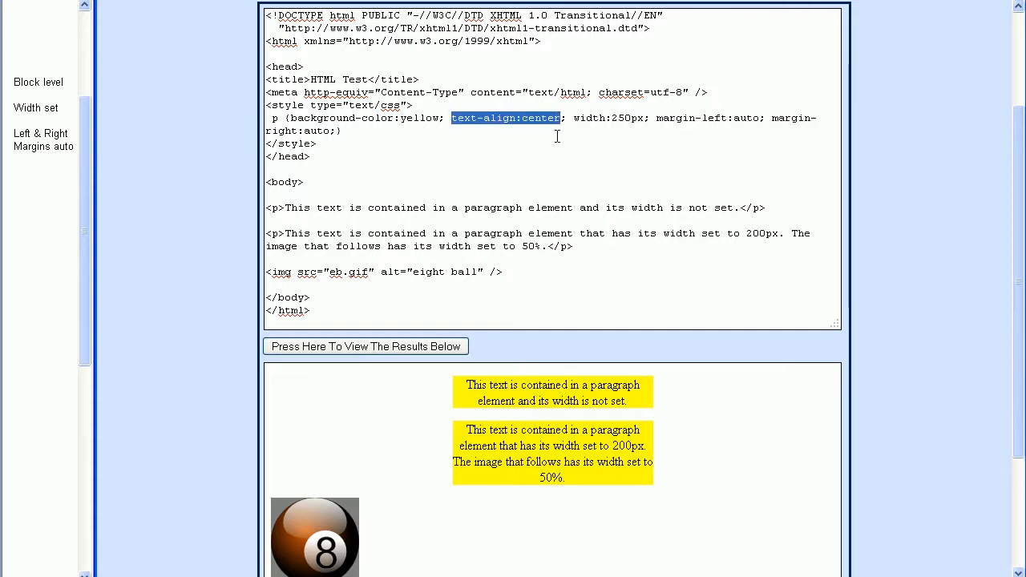
mouse_move(638, 404)
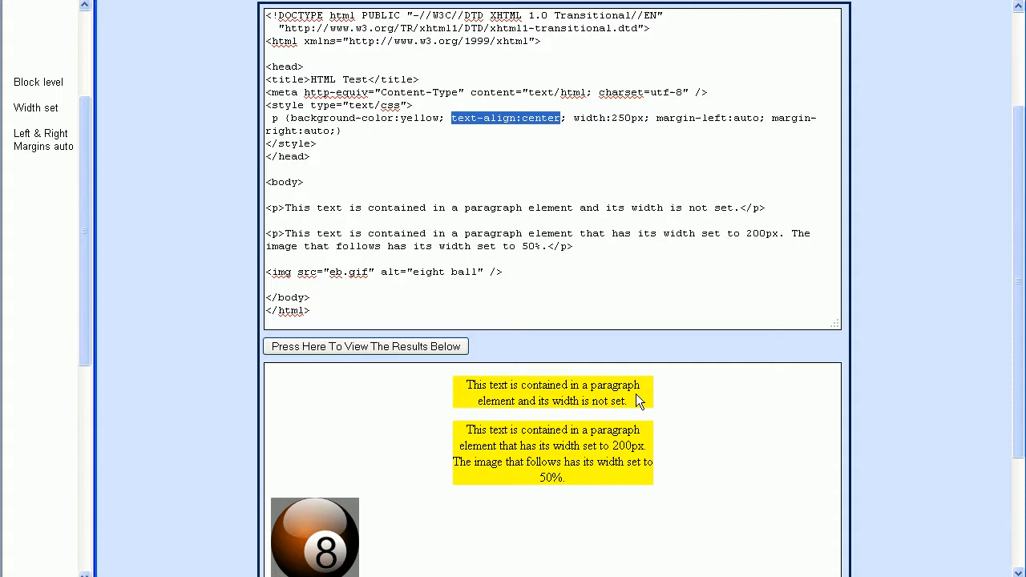
mouse_move(663, 411)
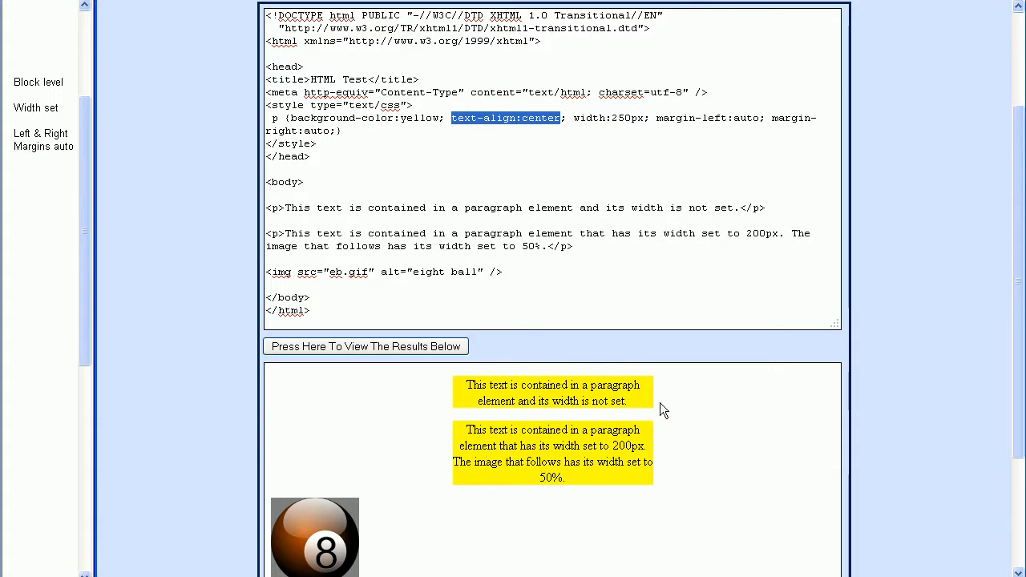
mouse_move(308, 554)
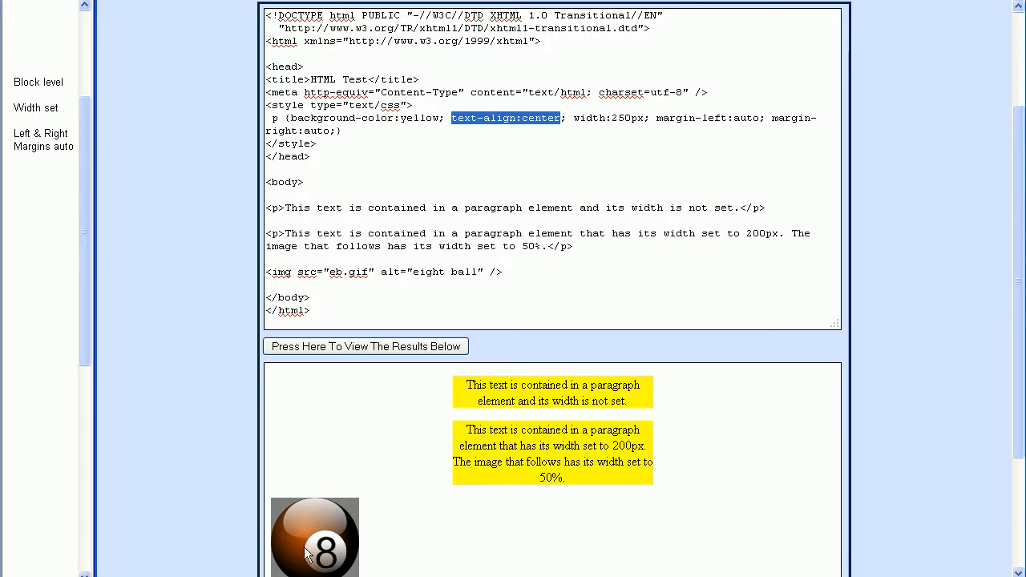
mouse_move(399, 170)
type("img {")
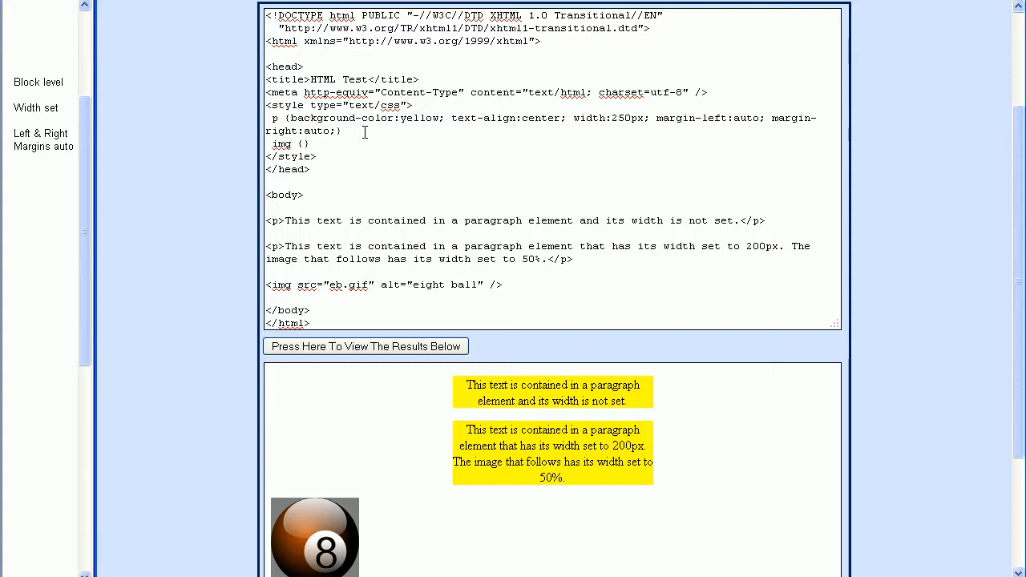
Write an img rule with margin-left:auto and margin-right:auto below the p rule
type("margin-left:")
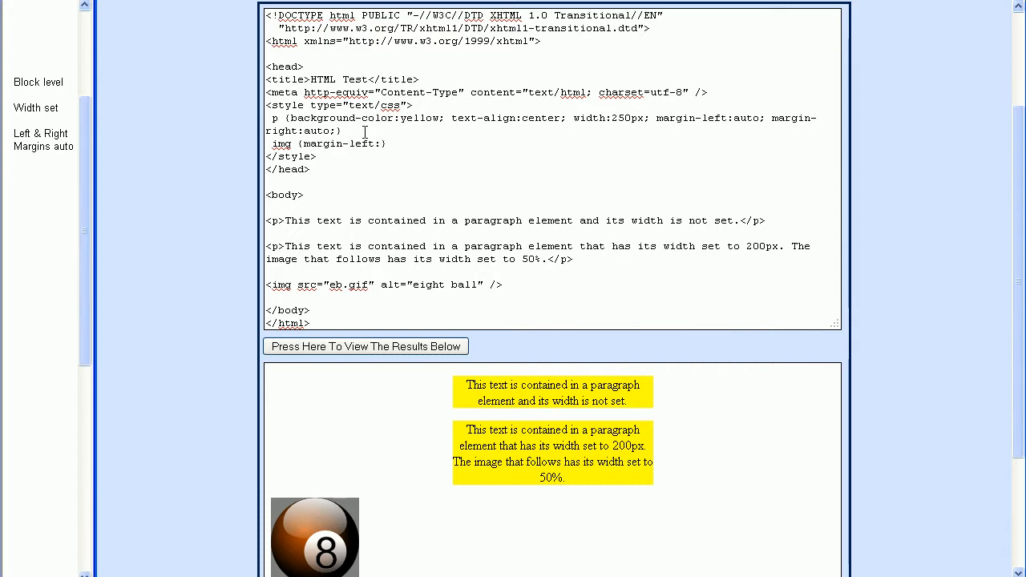
type("auto")
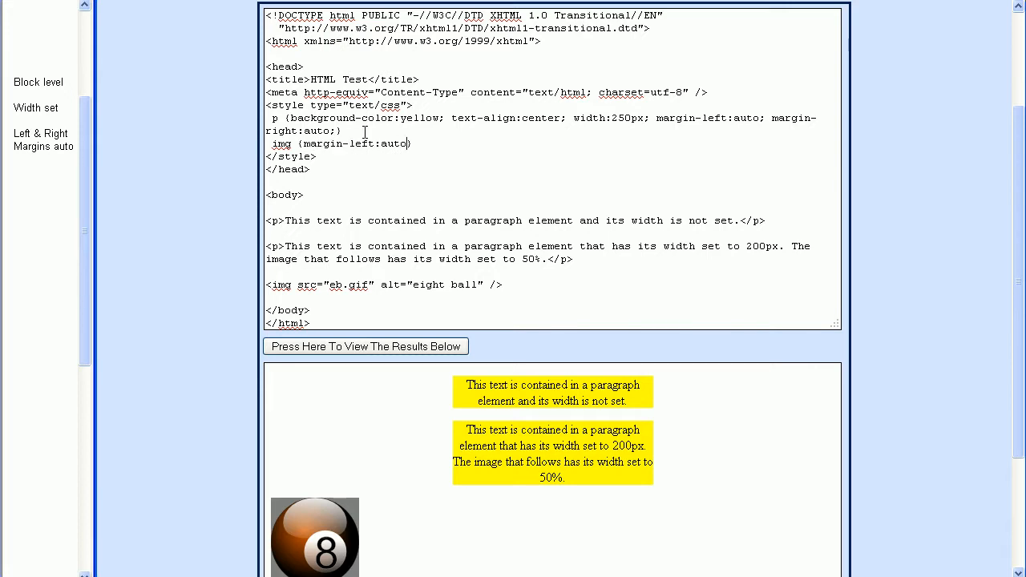
type("; margin")
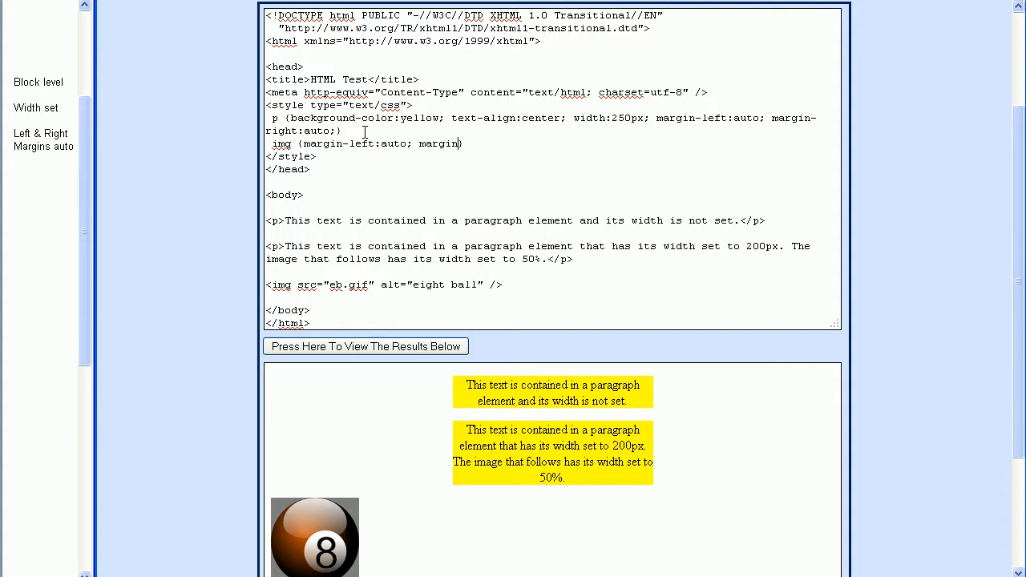
type("-right:}")
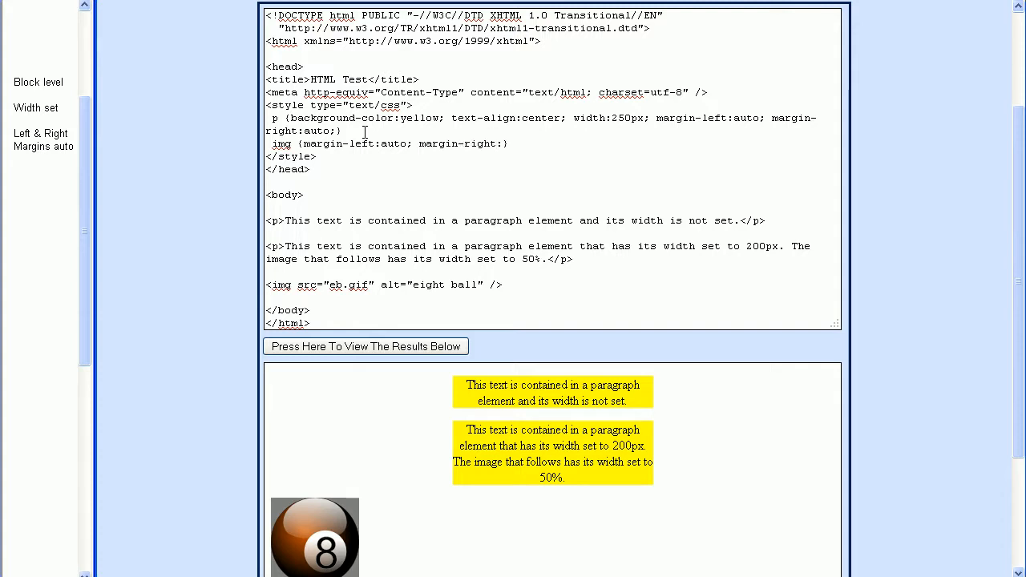
type("auto;)")
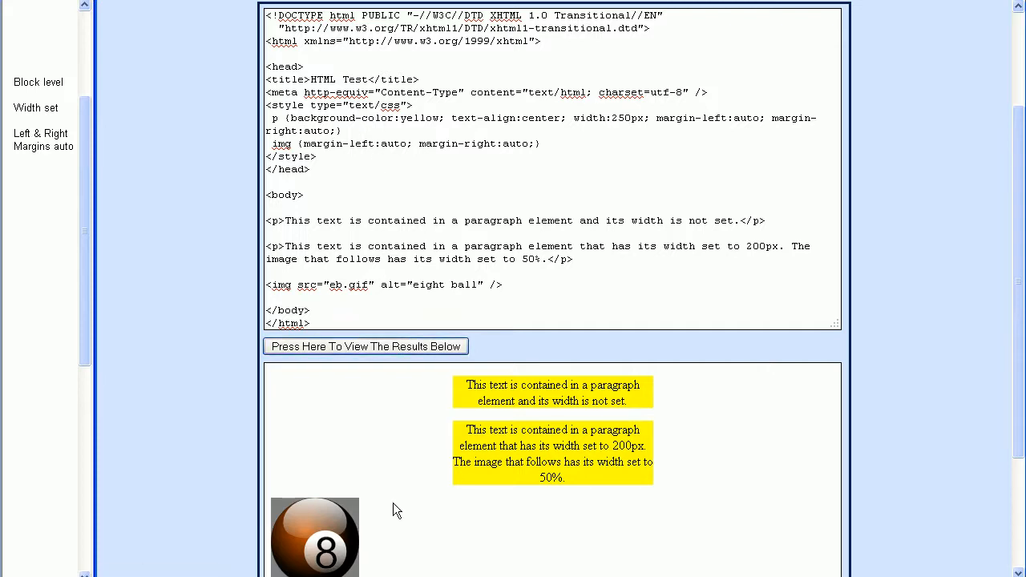
mouse_move(334, 523)
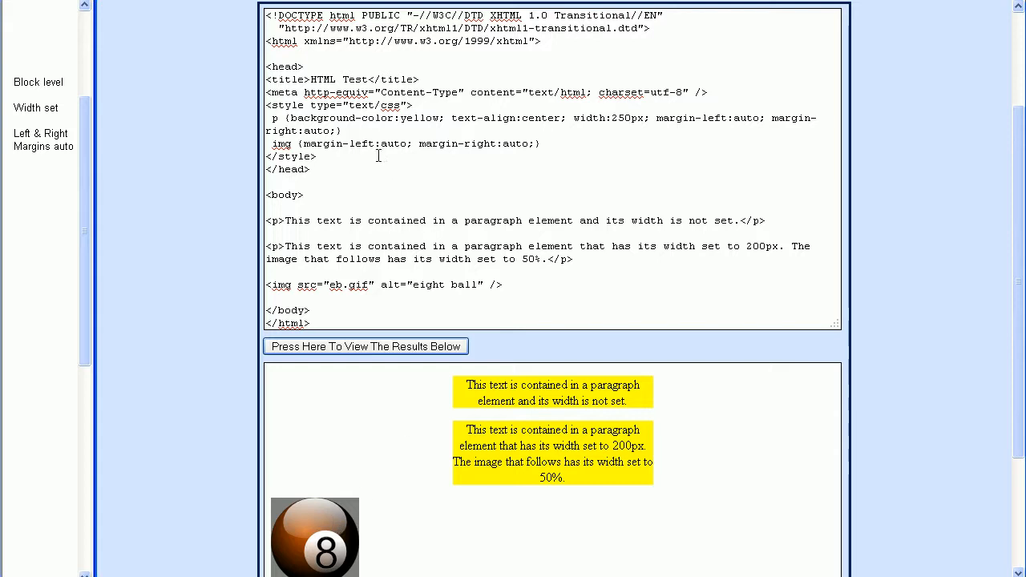
mouse_move(500, 153)
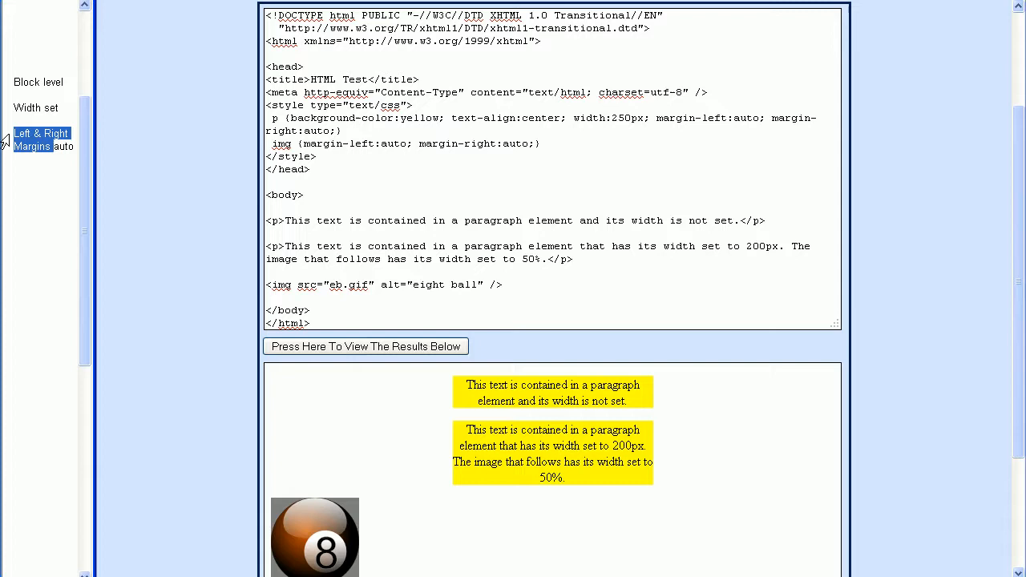
left_click(35, 109)
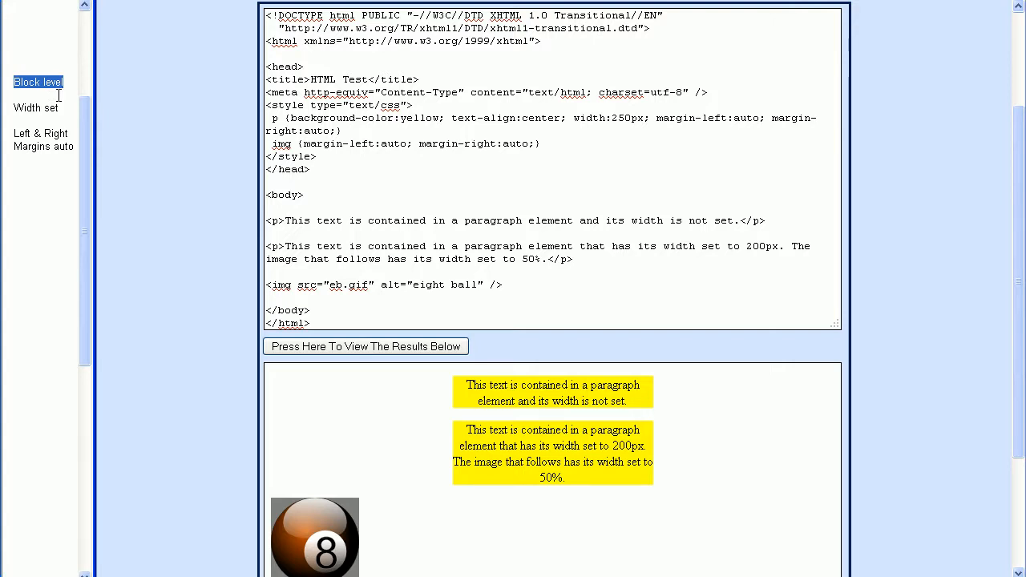
mouse_move(184, 100)
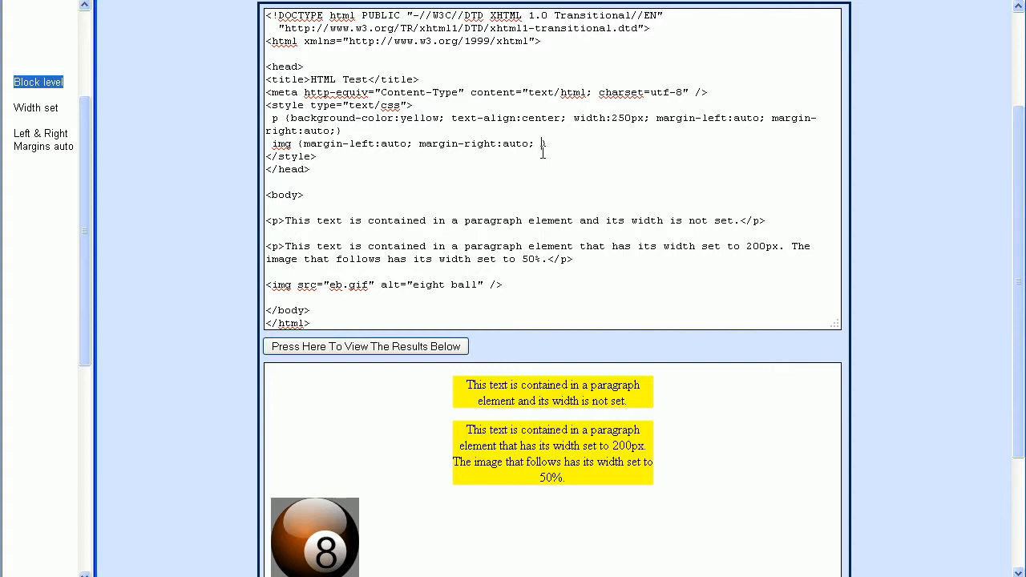
Add display:block to the img rule and render the eight ball centered below the paragraphs
type("display:b")
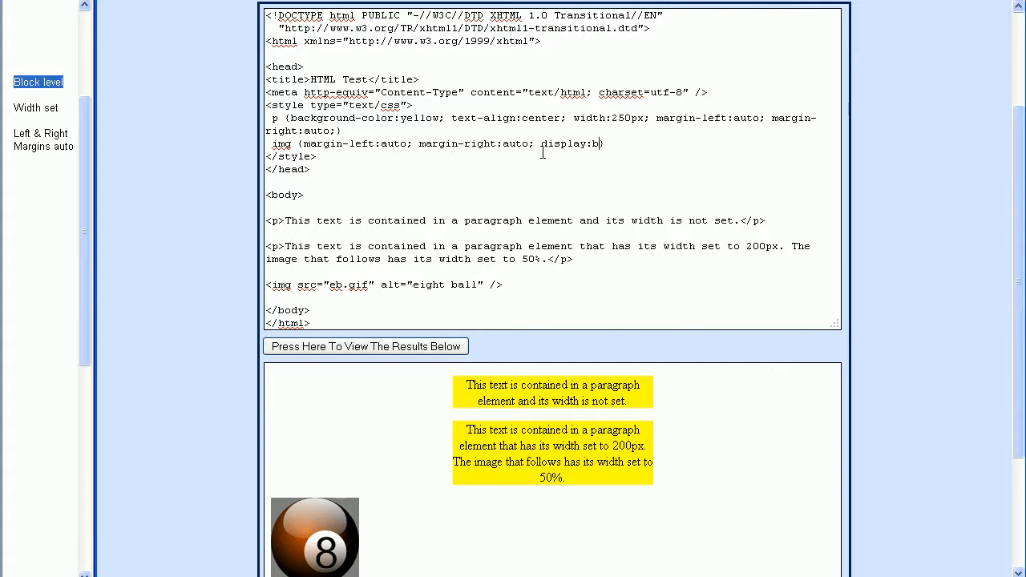
type("lock")
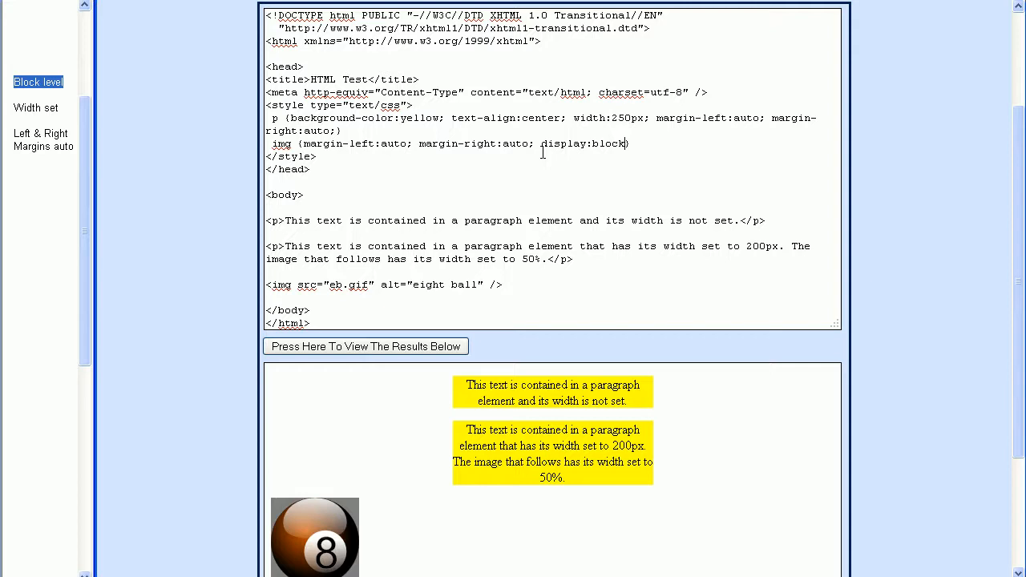
left_click(365, 347)
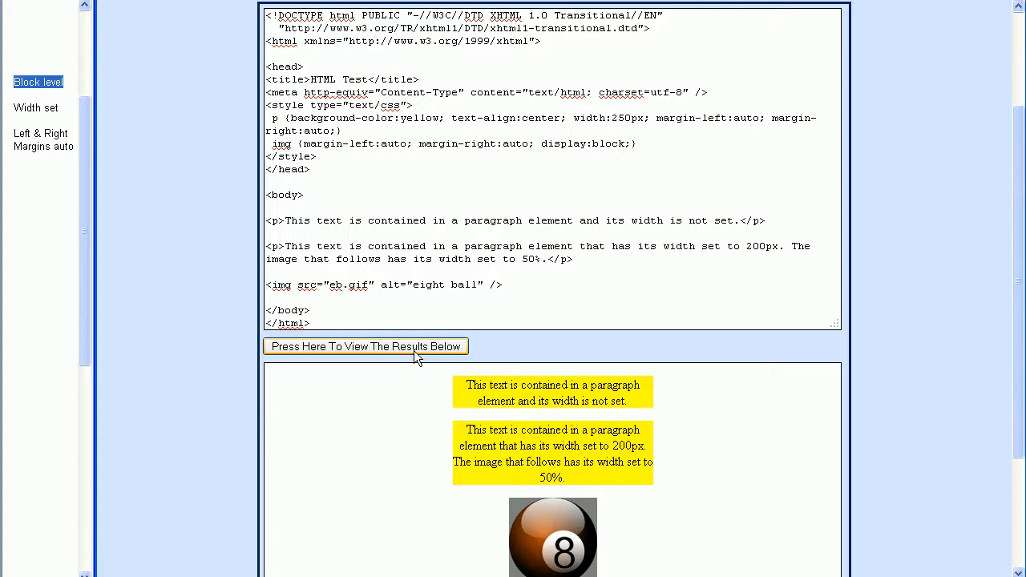
double_click(487, 119)
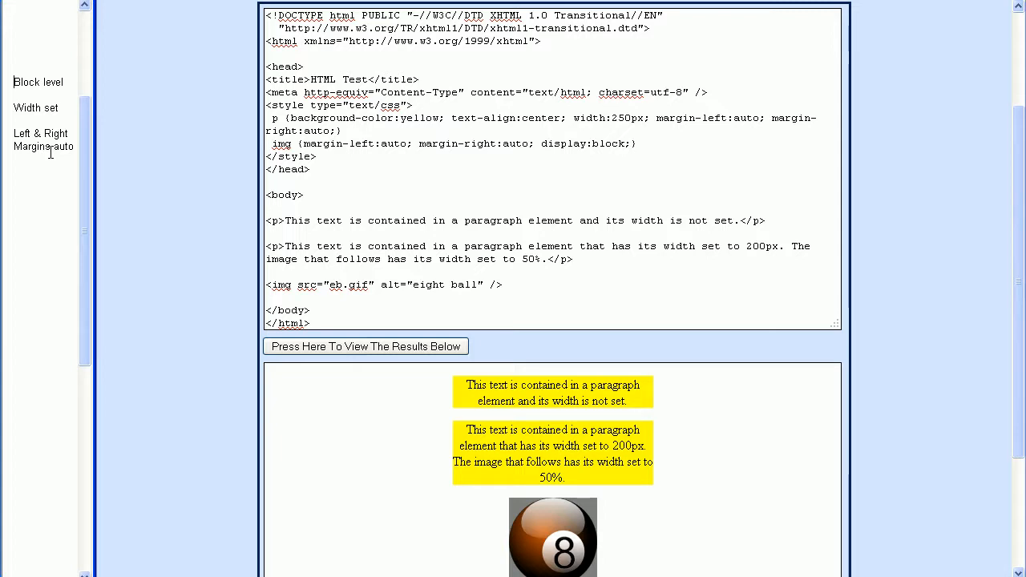
left_click(39, 82)
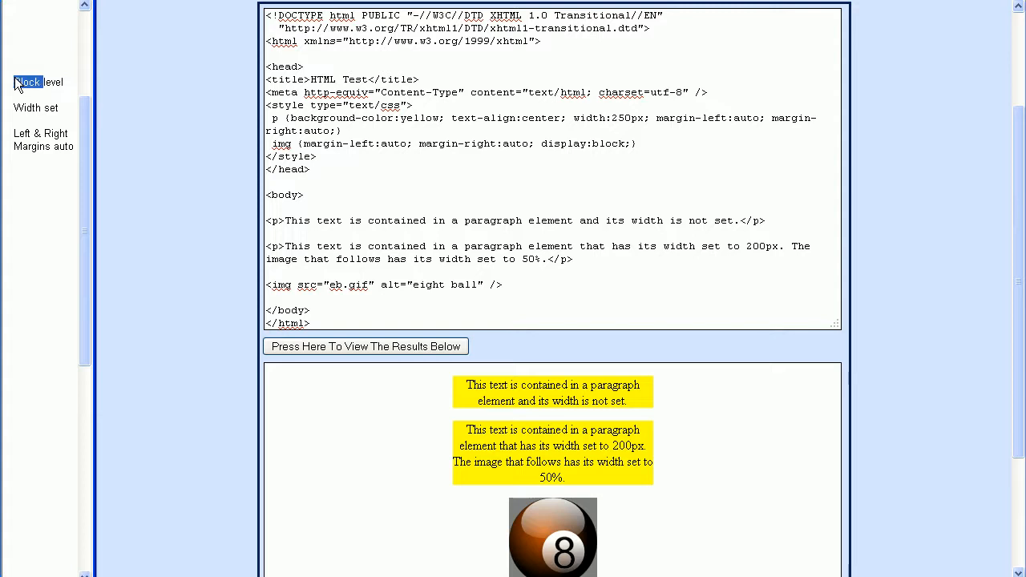